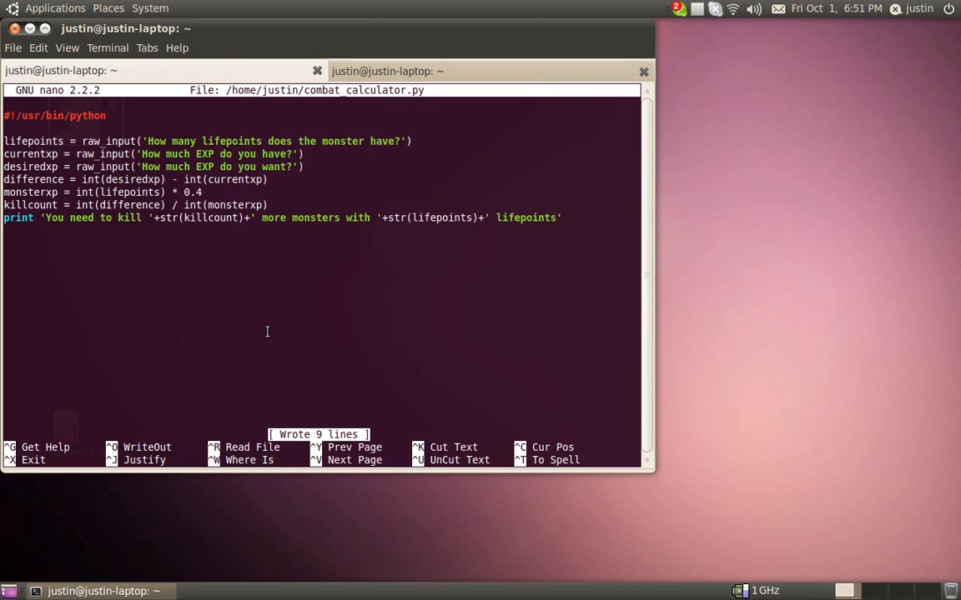
Quit nano and start a new empty file ~/runescape.py in nano
key(ctrl+x)
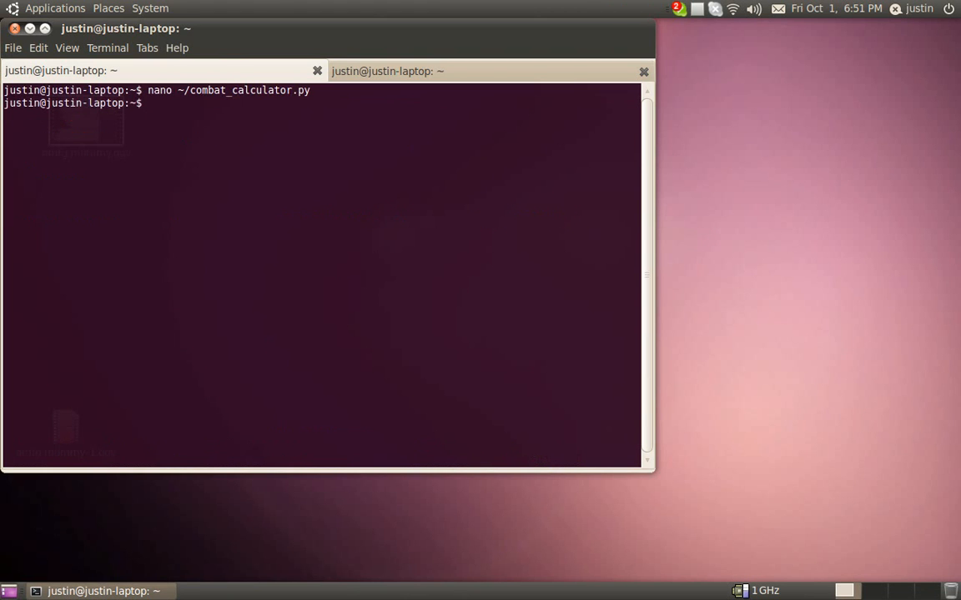
text(nano)
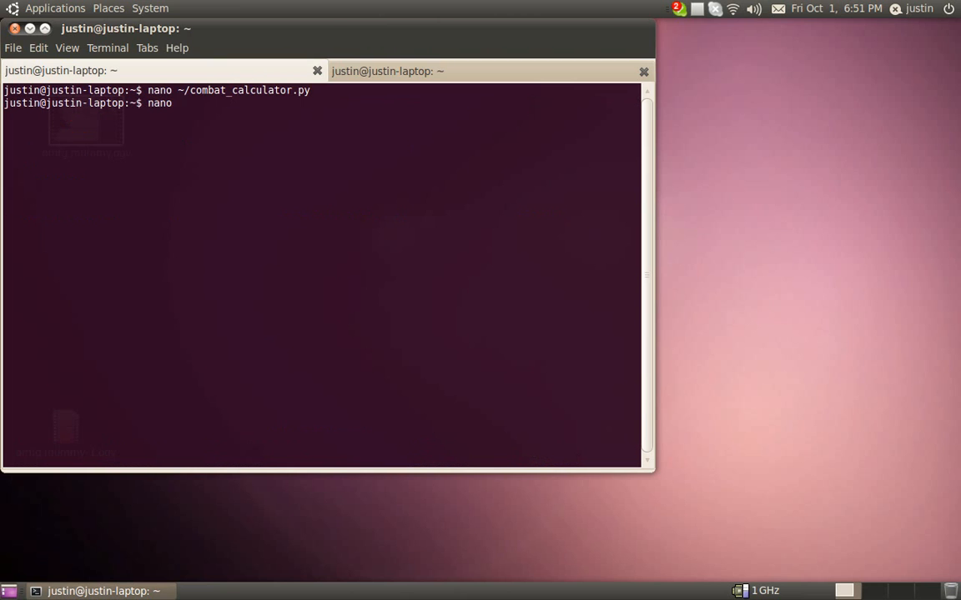
text(~/)
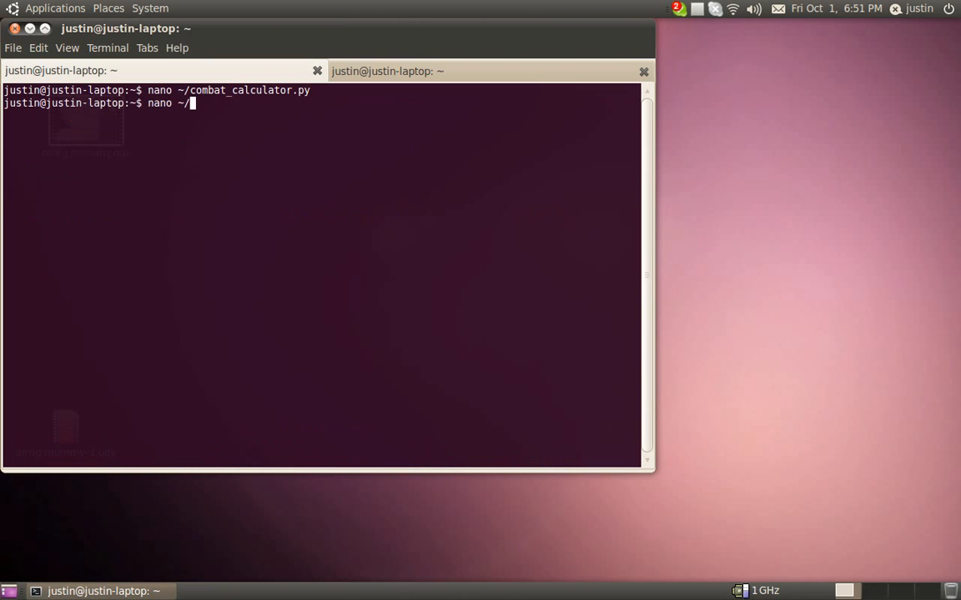
text(runescpa)
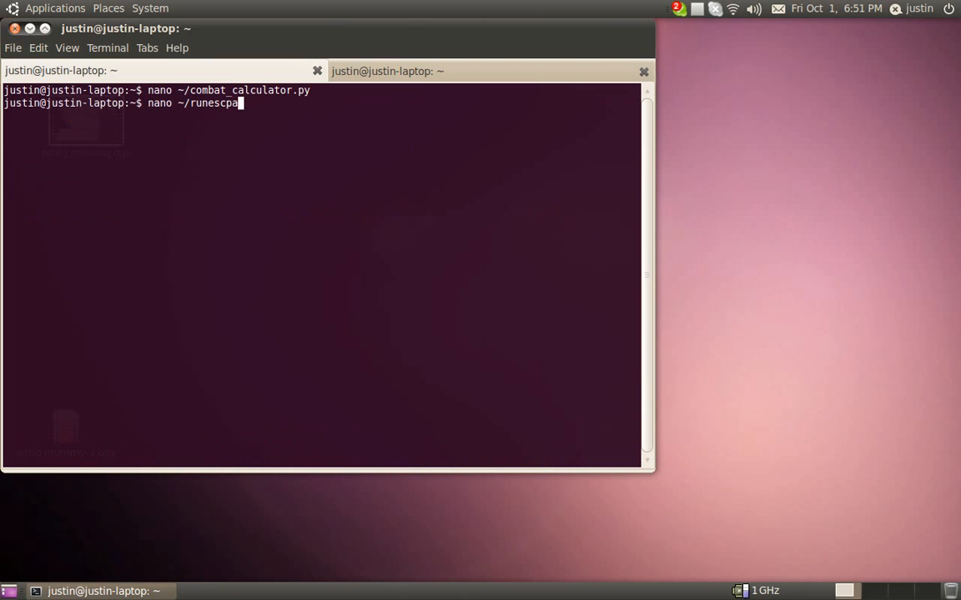
key(BackSpace)
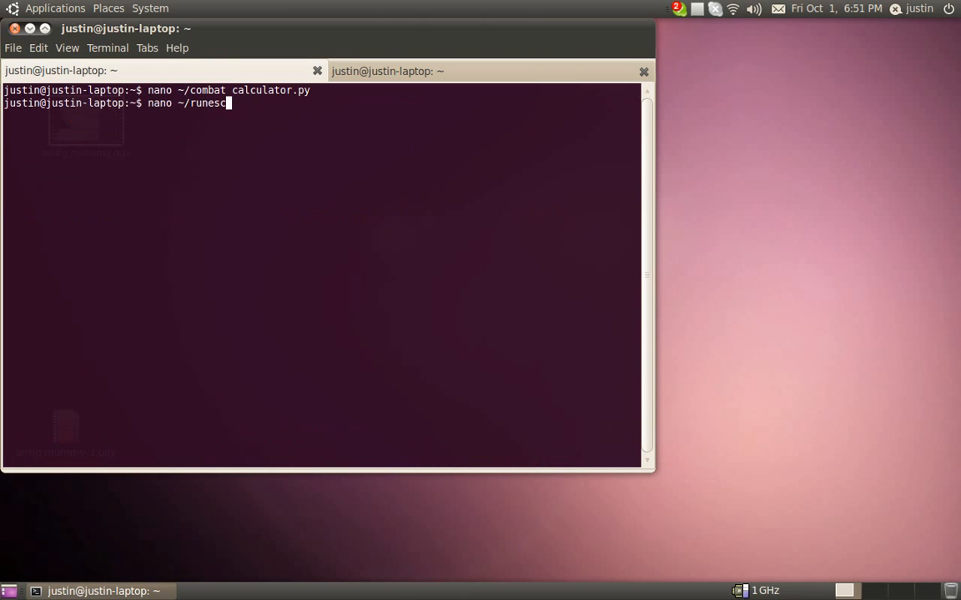
key(Return)
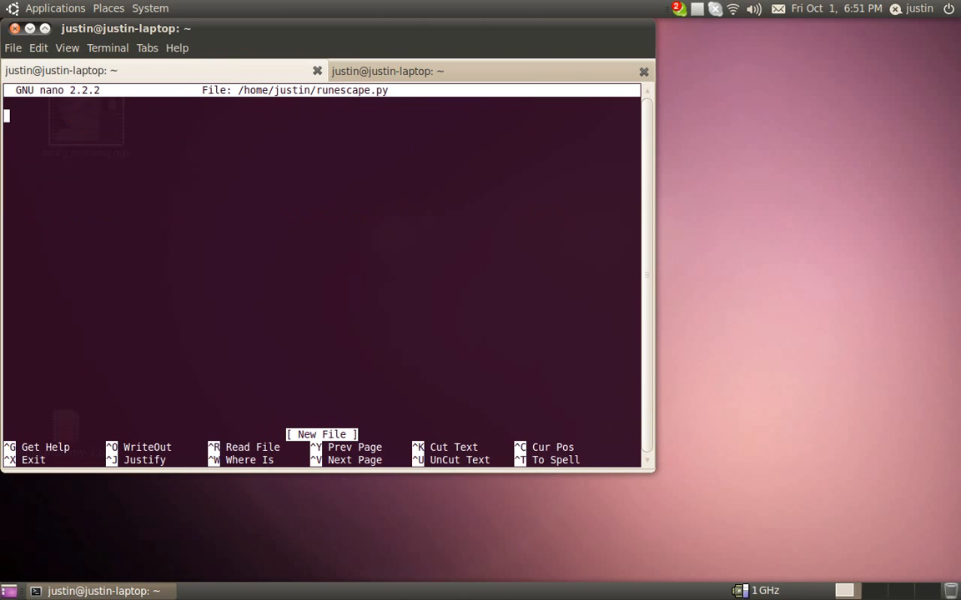
mouse_move(113, 76)
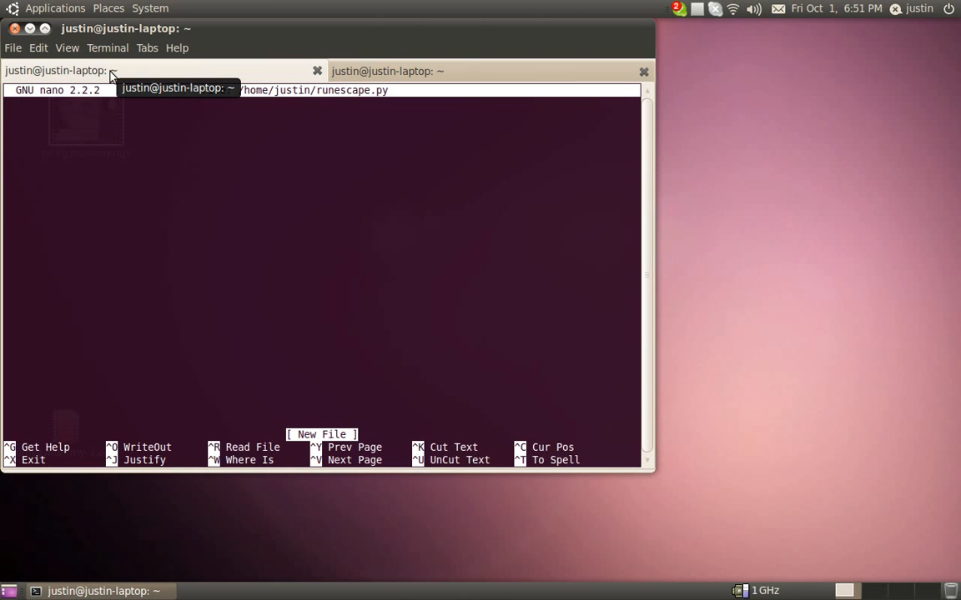
click(387, 70)
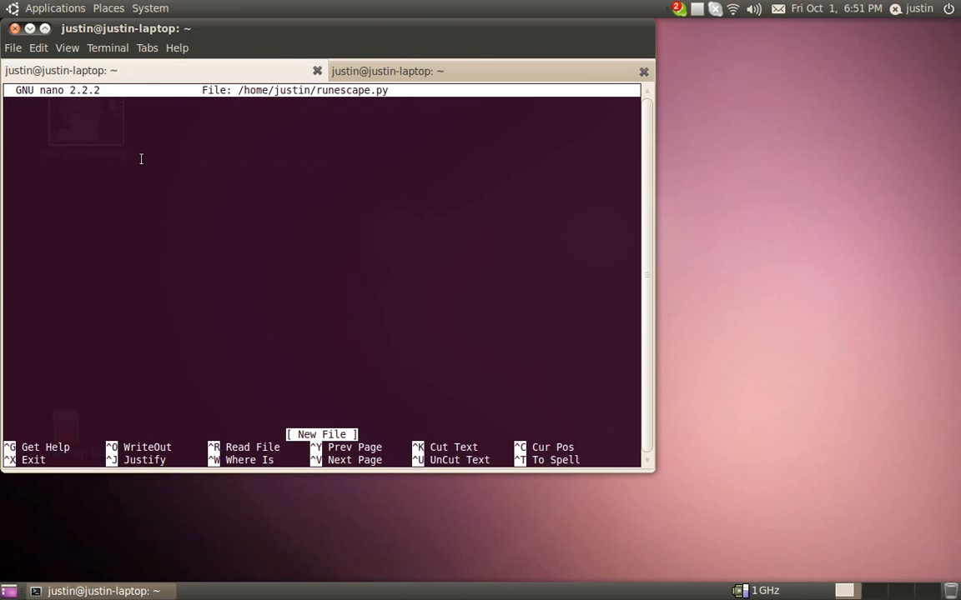
mouse_move(334, 257)
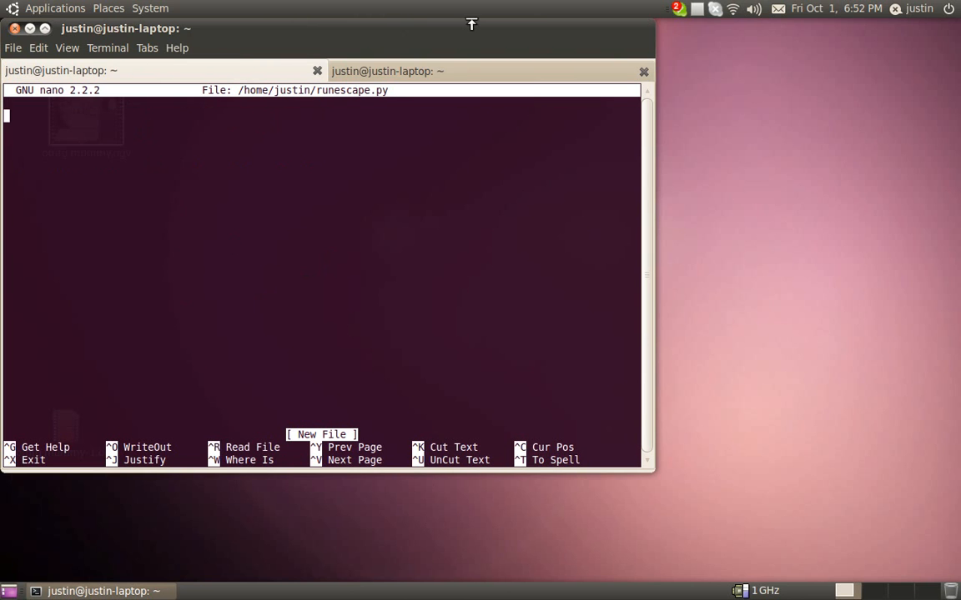
Write the #!/usr/bin/python interpreter line followed by a blank line
text(#!/usr/bin/python)
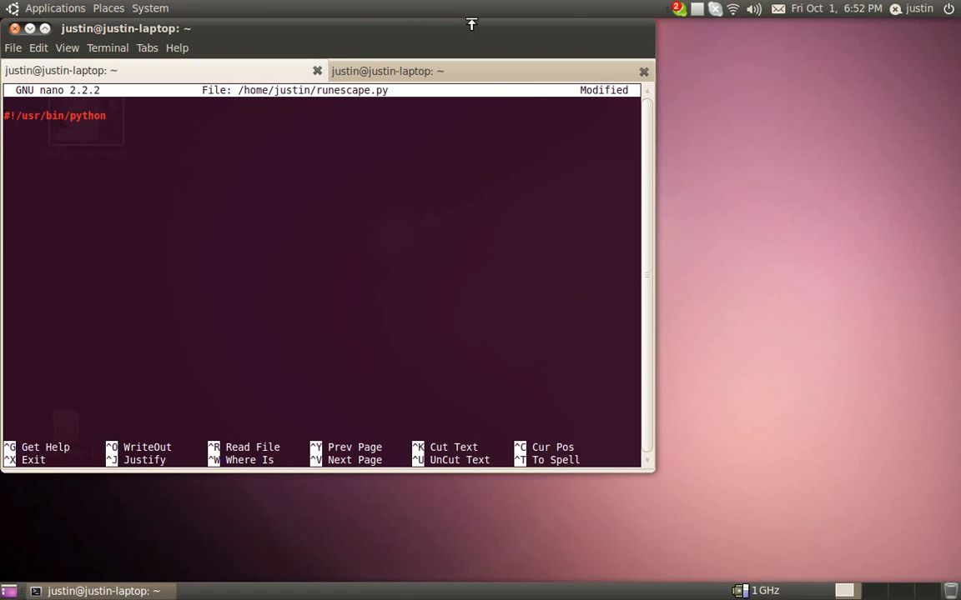
key(Return)
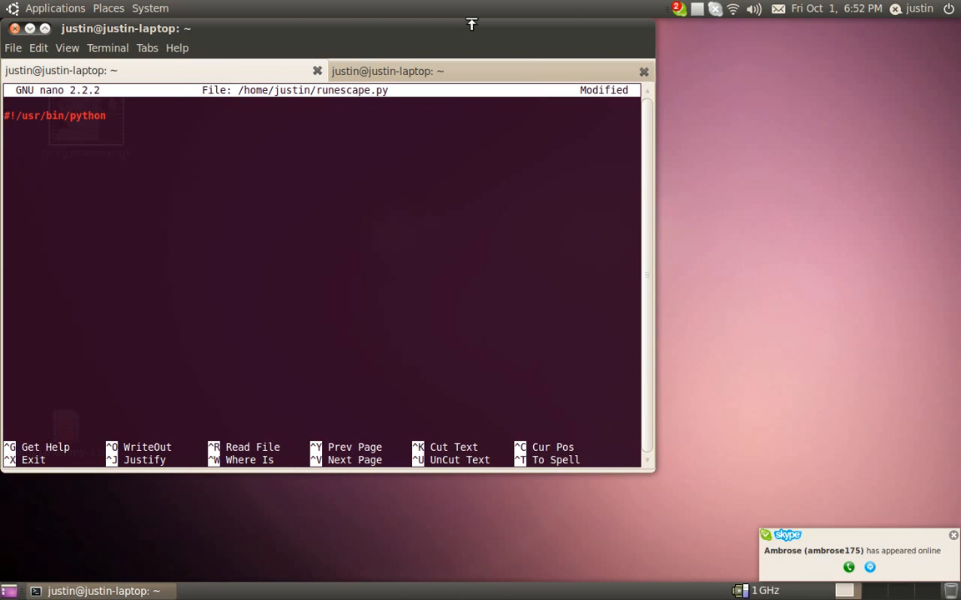
key(Return)
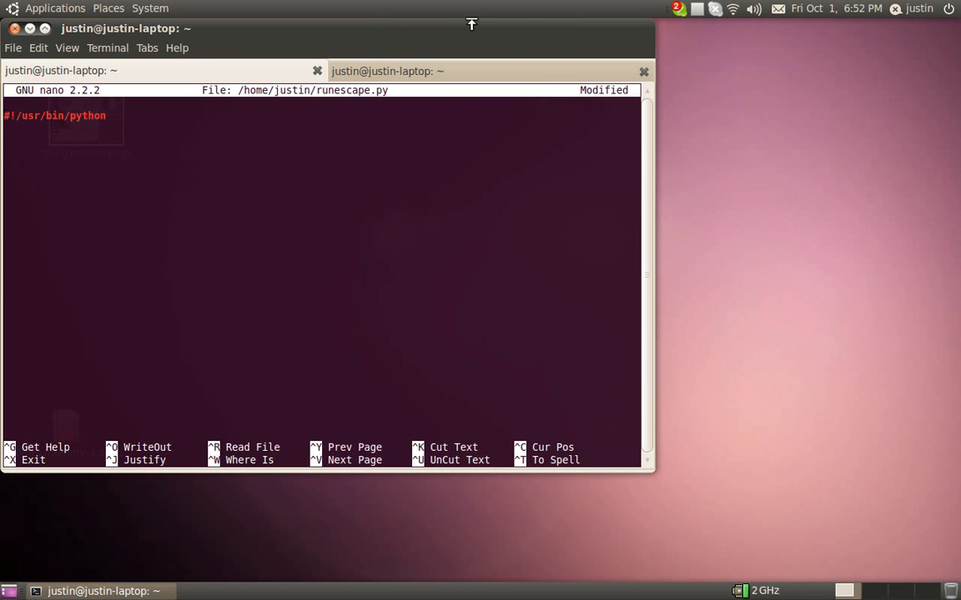
Add choice = raw_input('What do you want to train?')
text(choice)
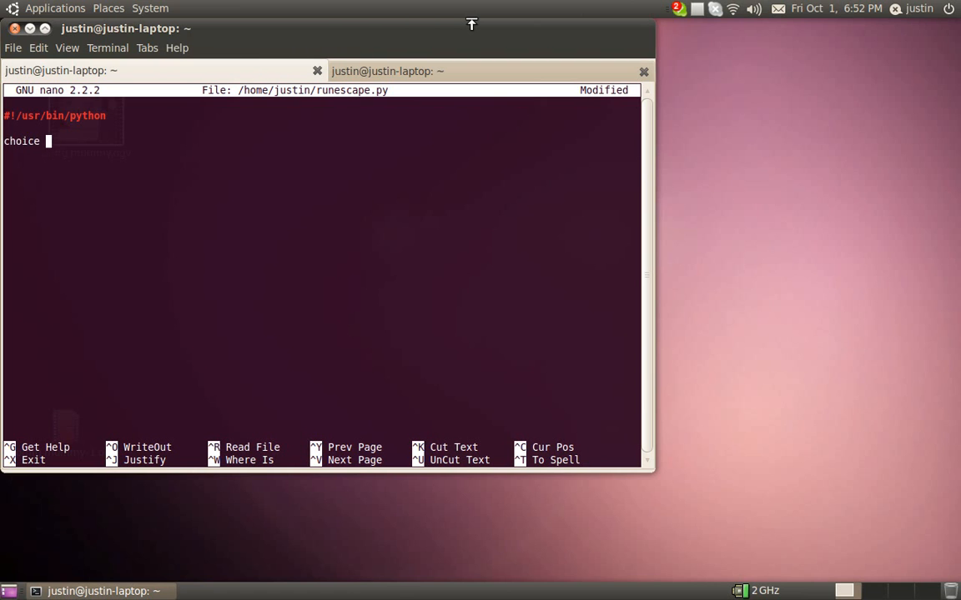
text(= raw_input)
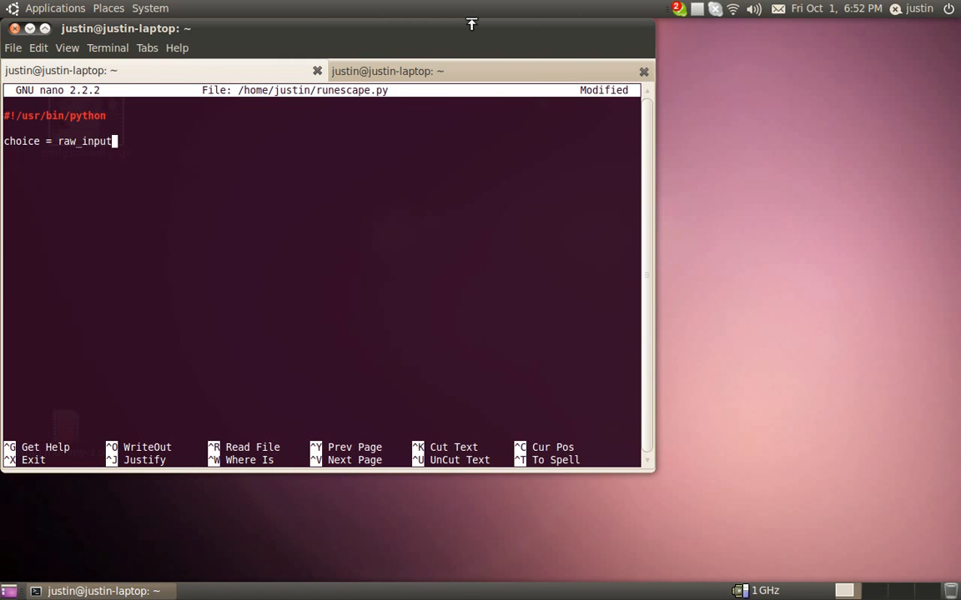
text(('What do you wa)
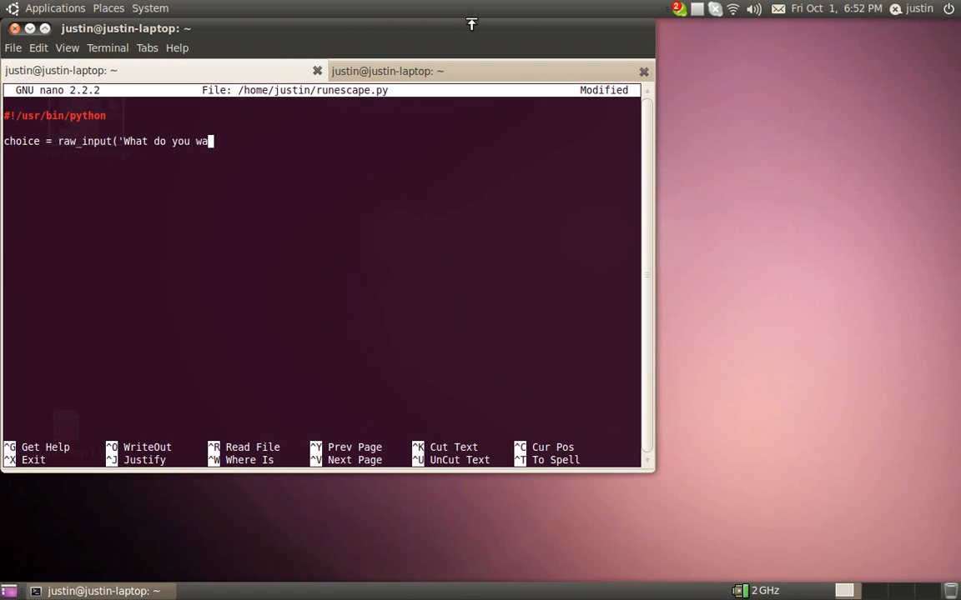
text(nt to train?'))
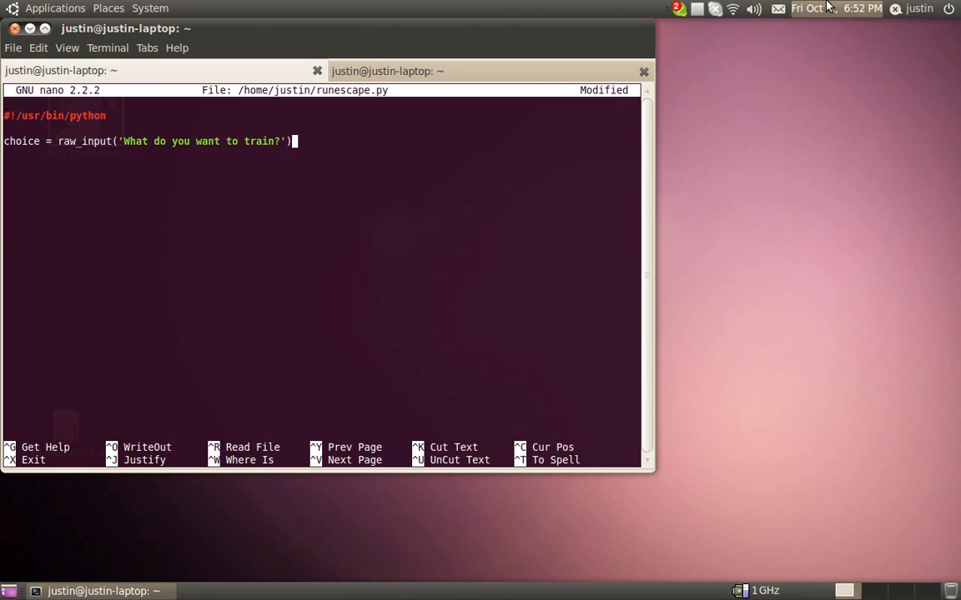
mouse_move(838, 8)
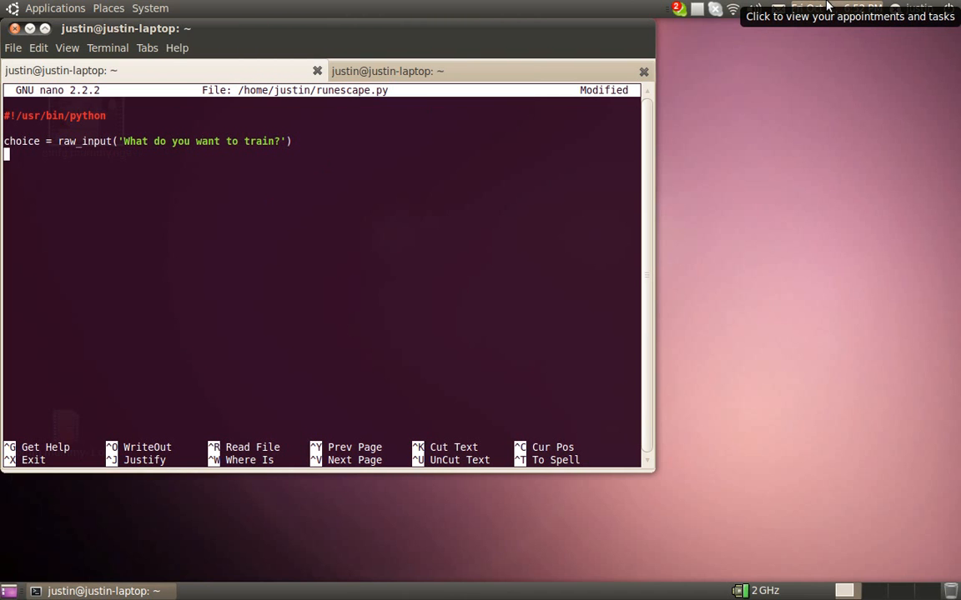
Add the if choice == 'mining': check with spacing around it
text(if choice == ')
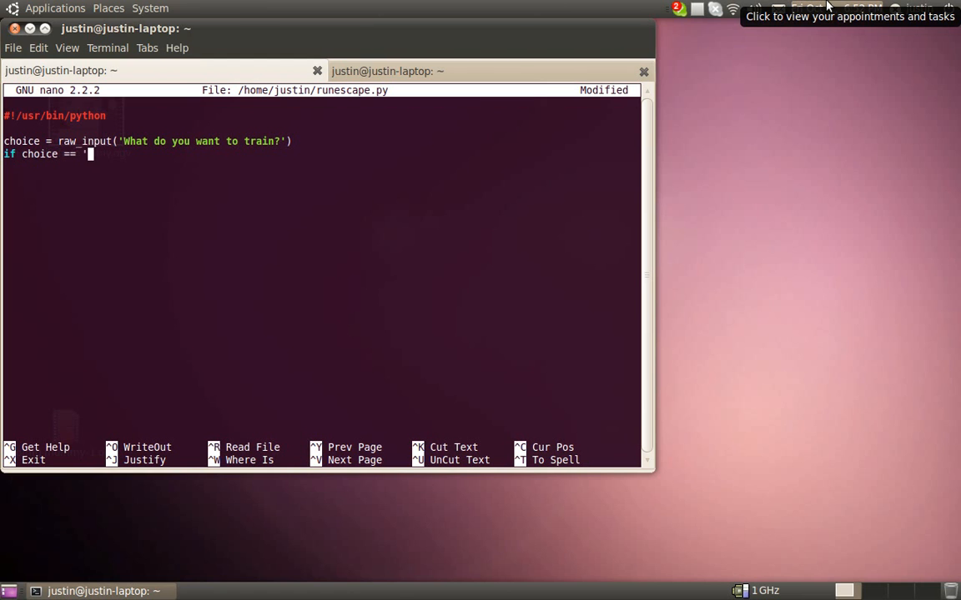
text(mining':)
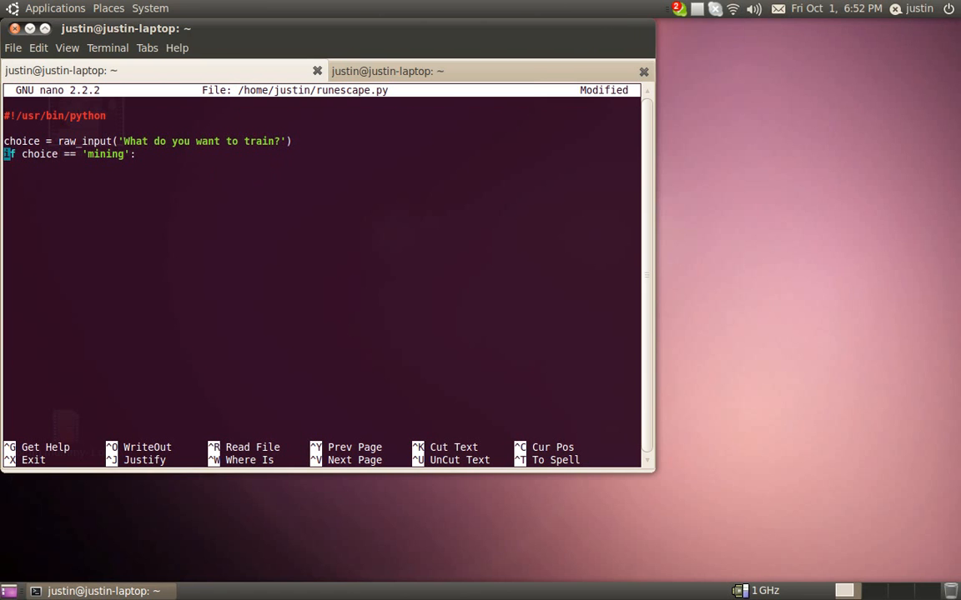
key(Return)
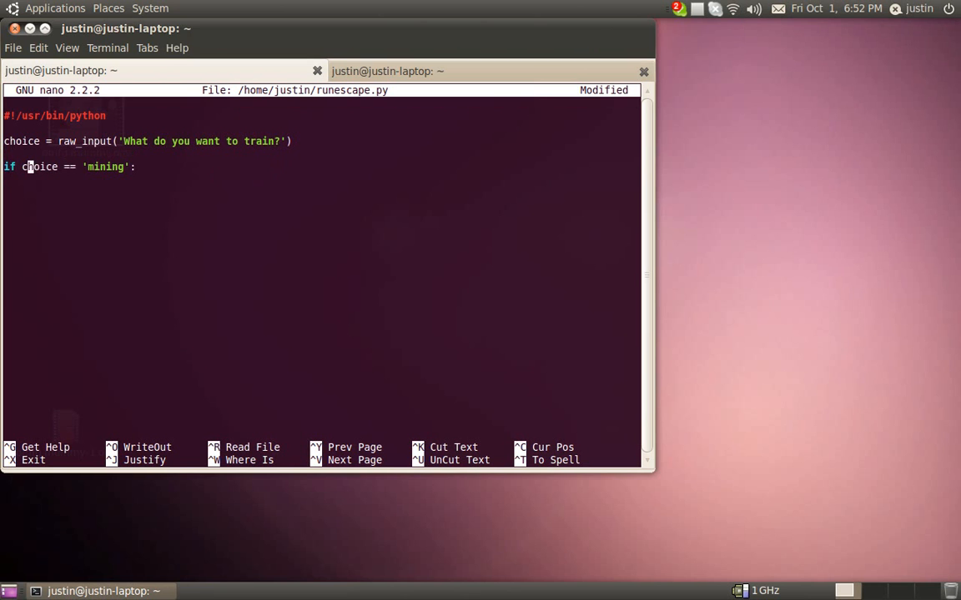
key(Return)
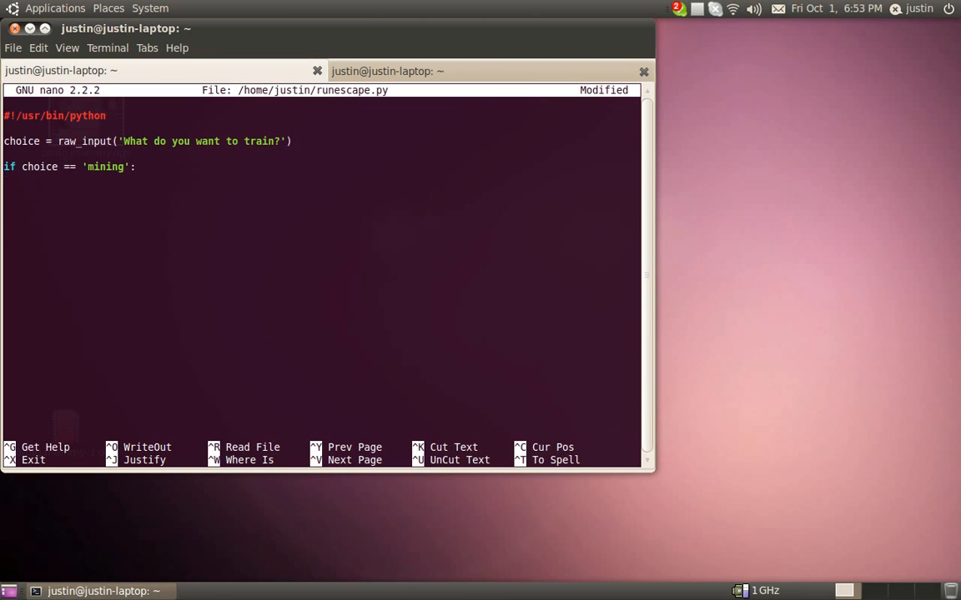
key(Return)
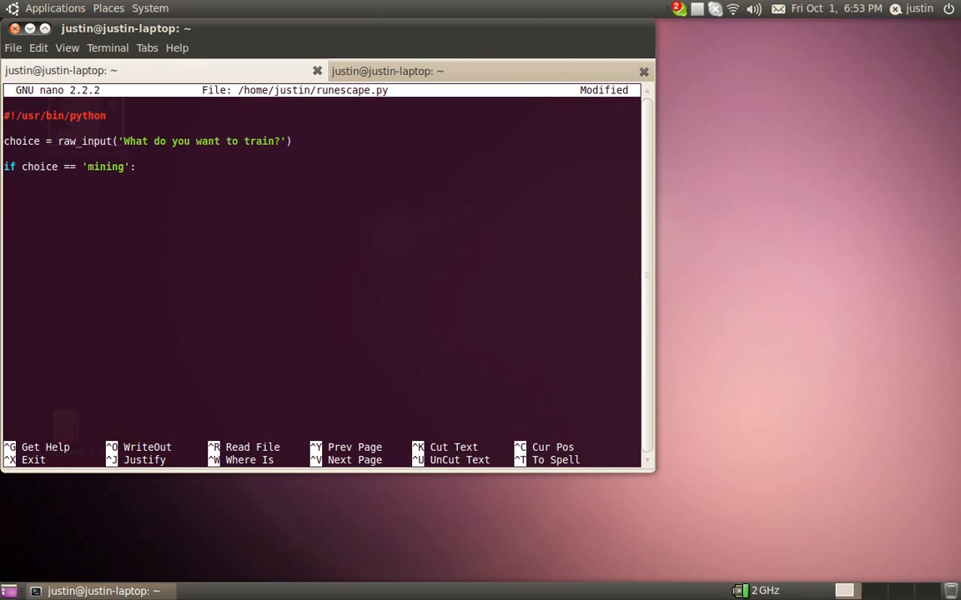
key(Return)
text(ore =)
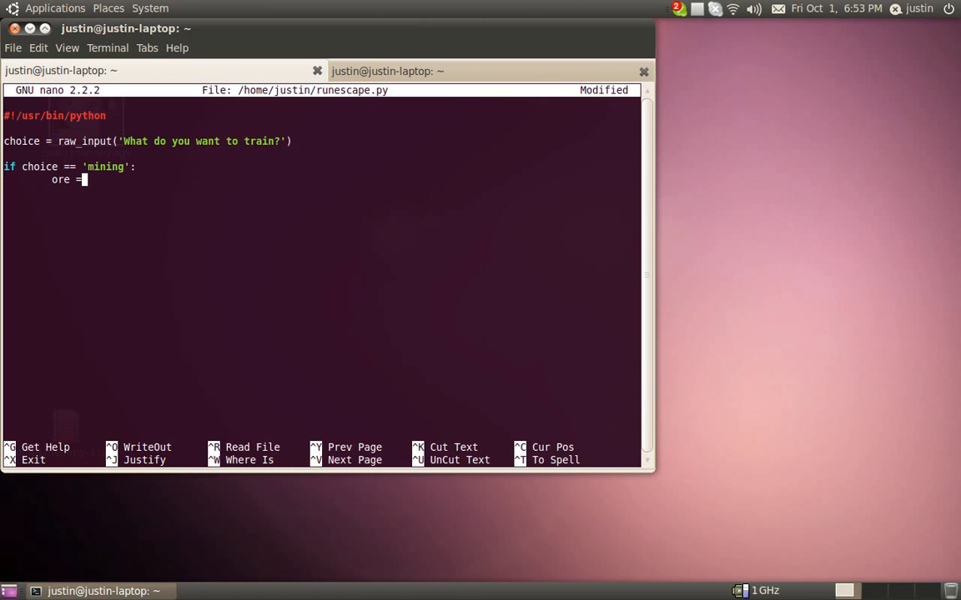
Inside the mining branch add ore = raw_input('Which ore?')
text(raw))
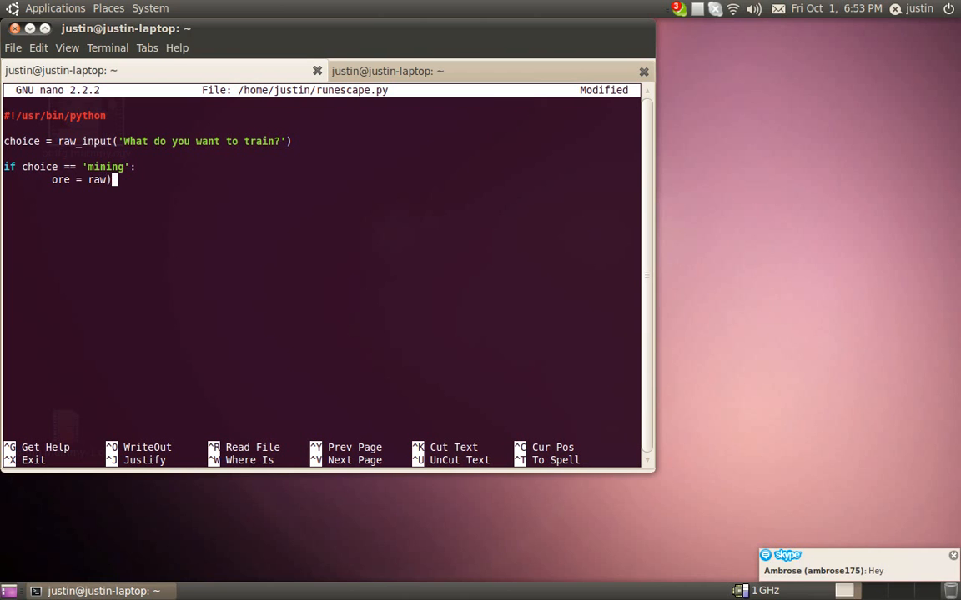
text(_input)
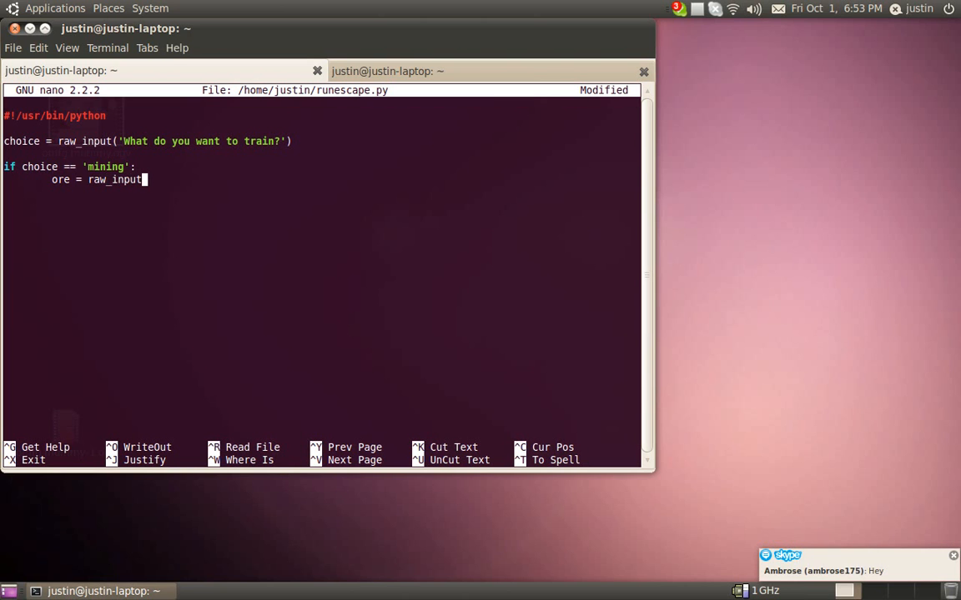
text(('Whic ore)
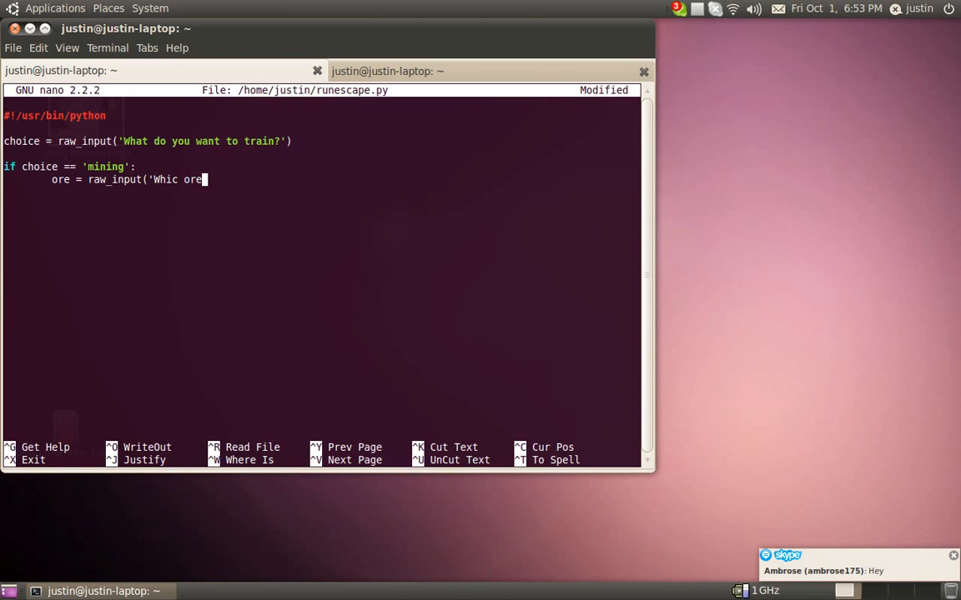
text(h ore?)
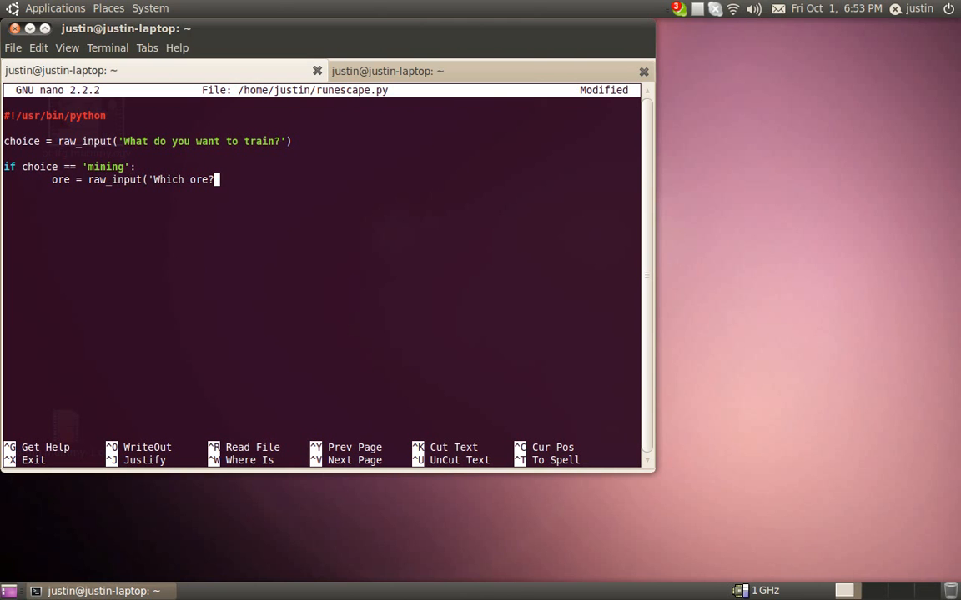
text())
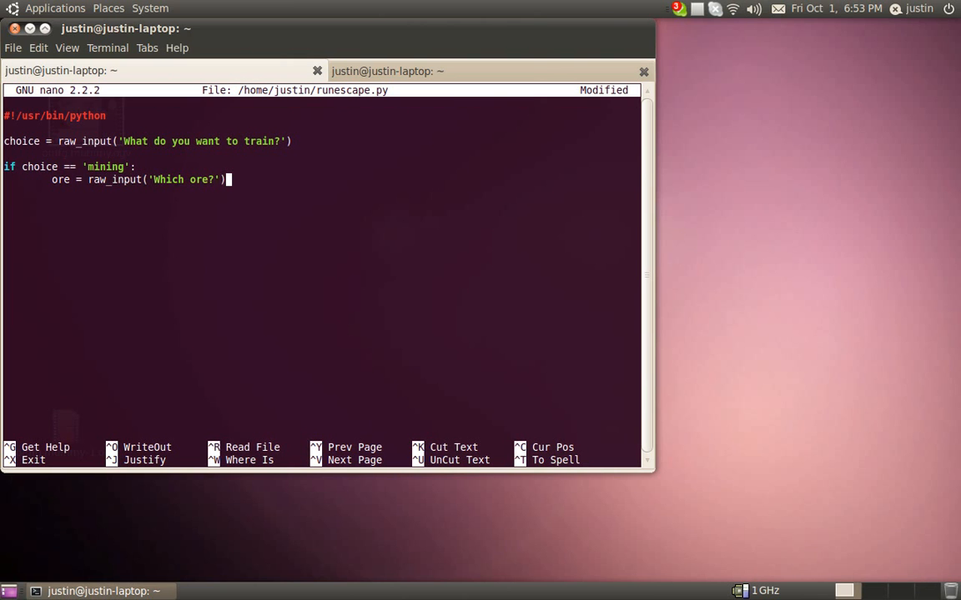
key(Return)
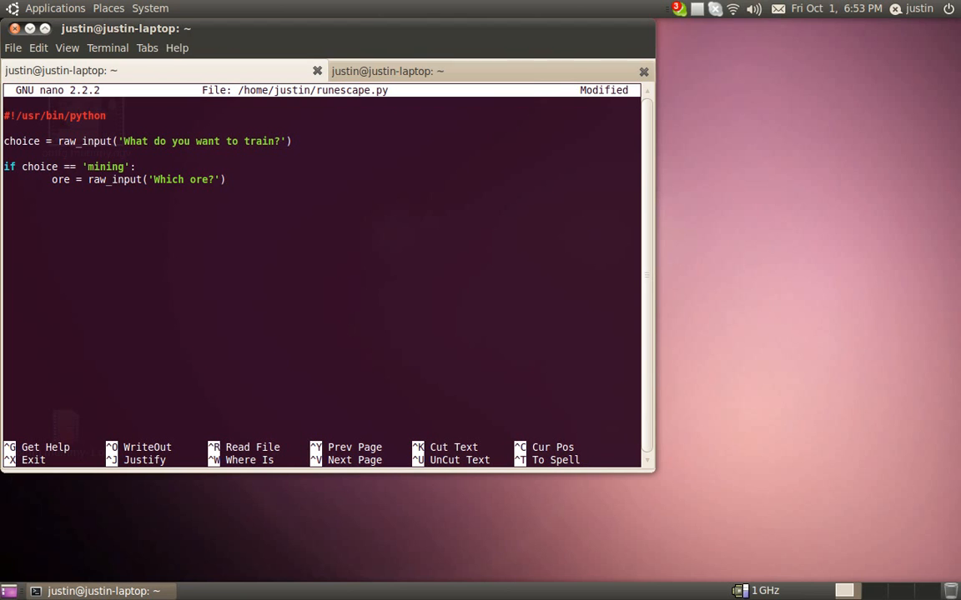
Add the if ore == 'iron': branch and begin its indented body
click(227, 180)
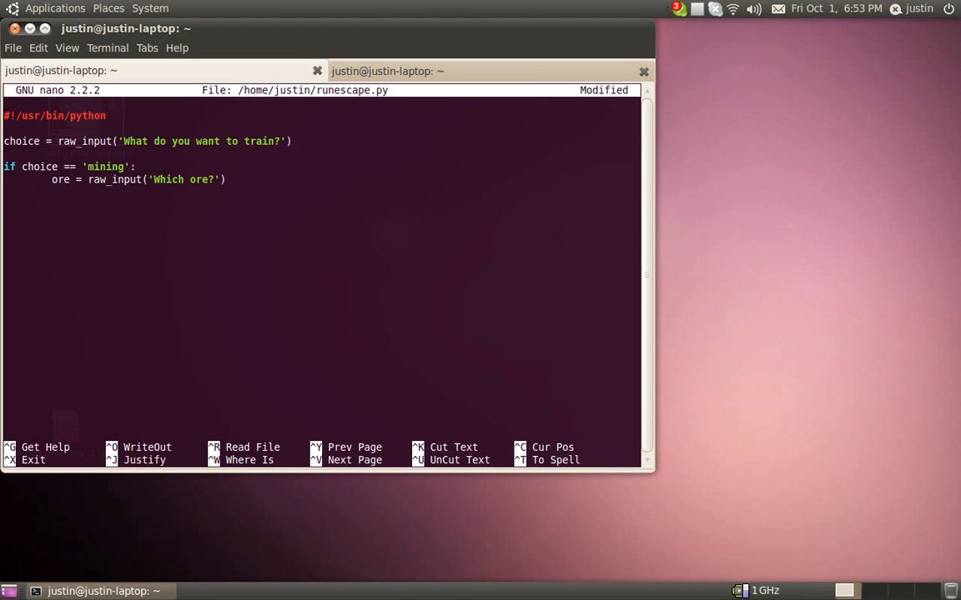
key(Return)
text(if ore =)
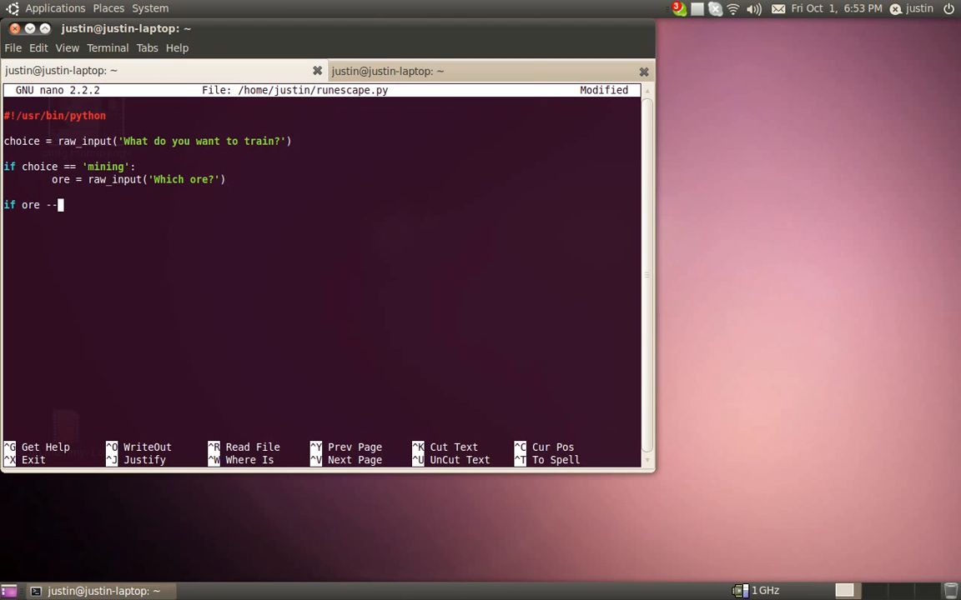
text(= ')
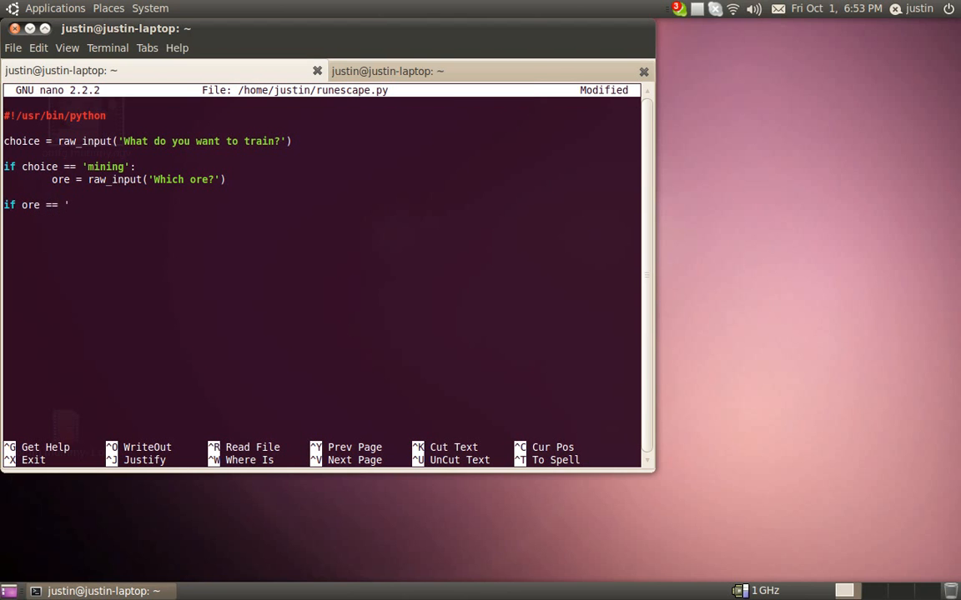
text(iron)
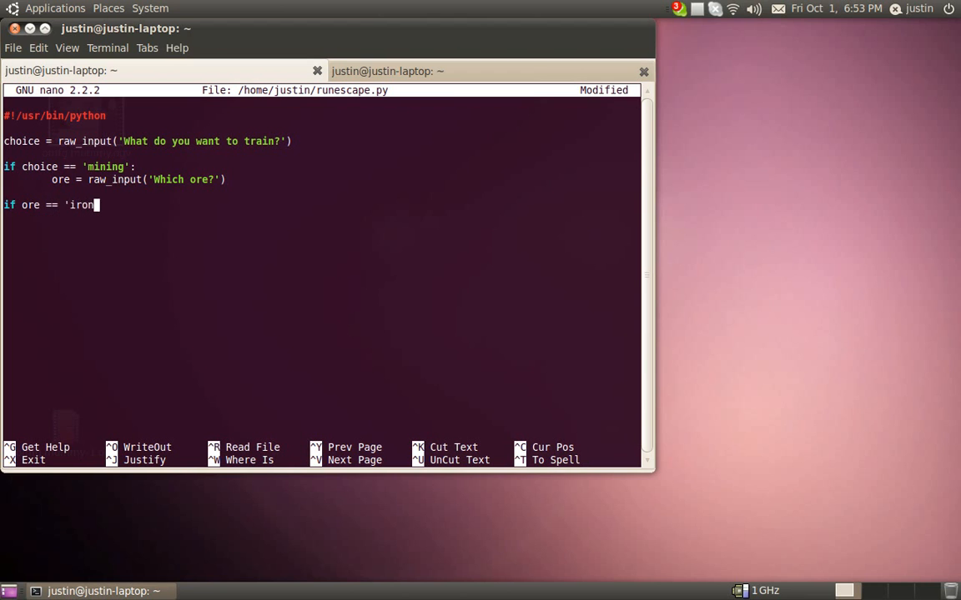
text(':)
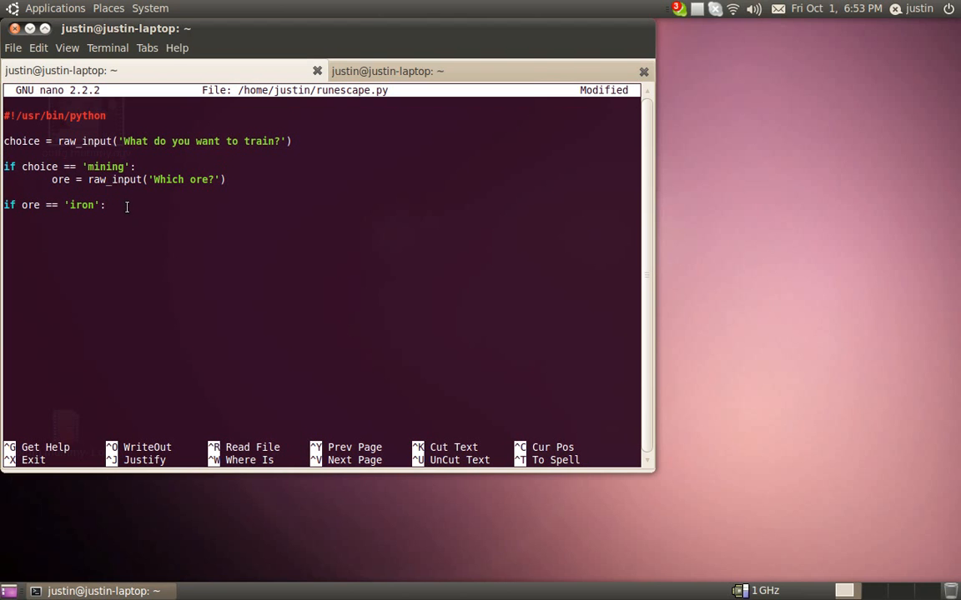
key(Return)
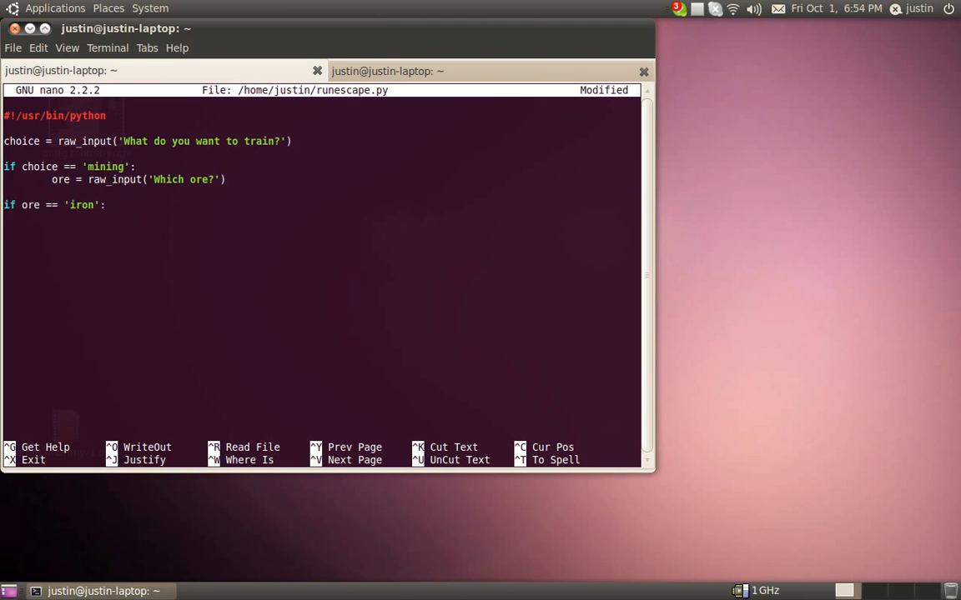
key(Return)
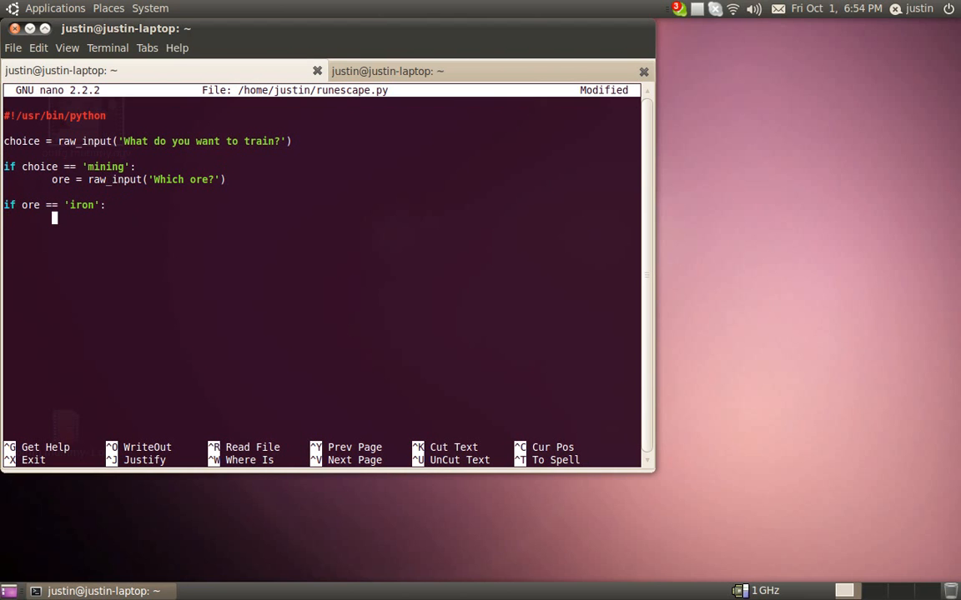
Add currentxp and desiredxp raw_input prompts asking how much EXP the player has
text(currentxp)
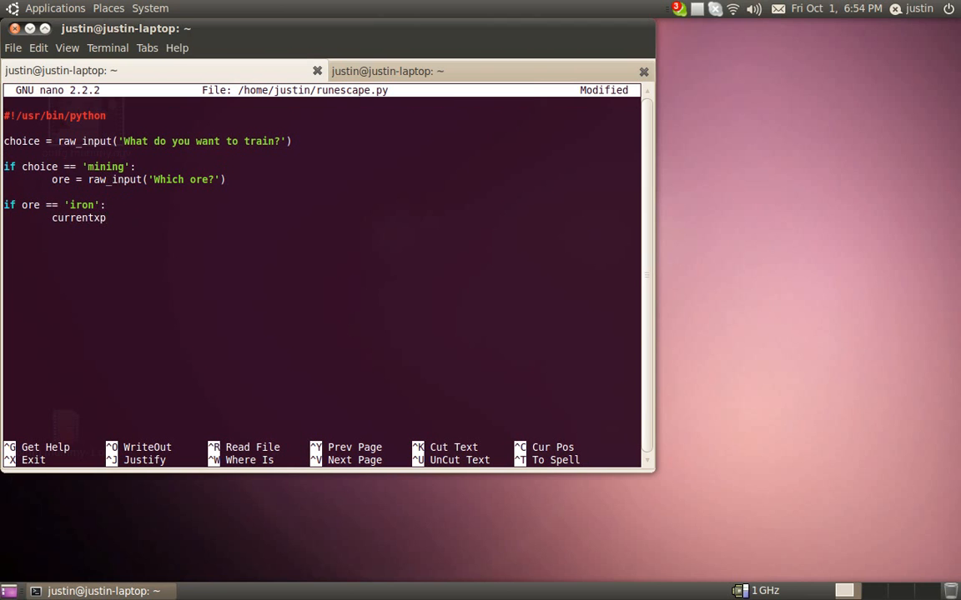
text(=)
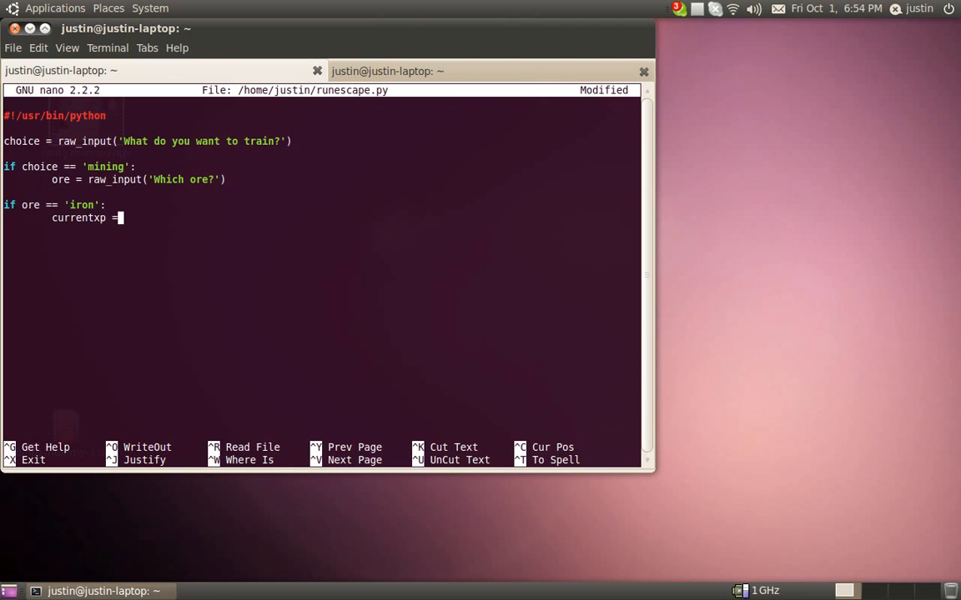
text(raw_in)
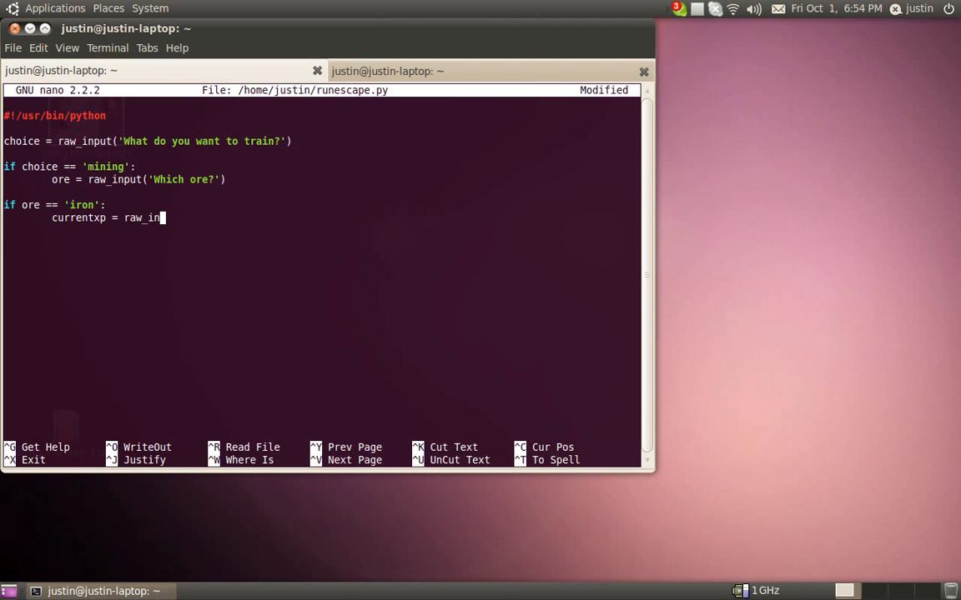
text(put()
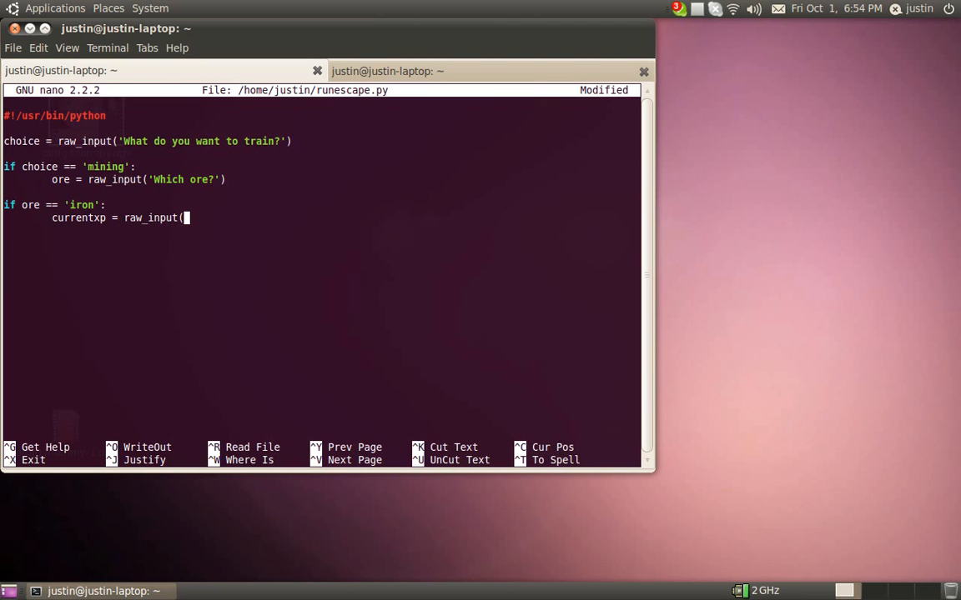
text('How m)
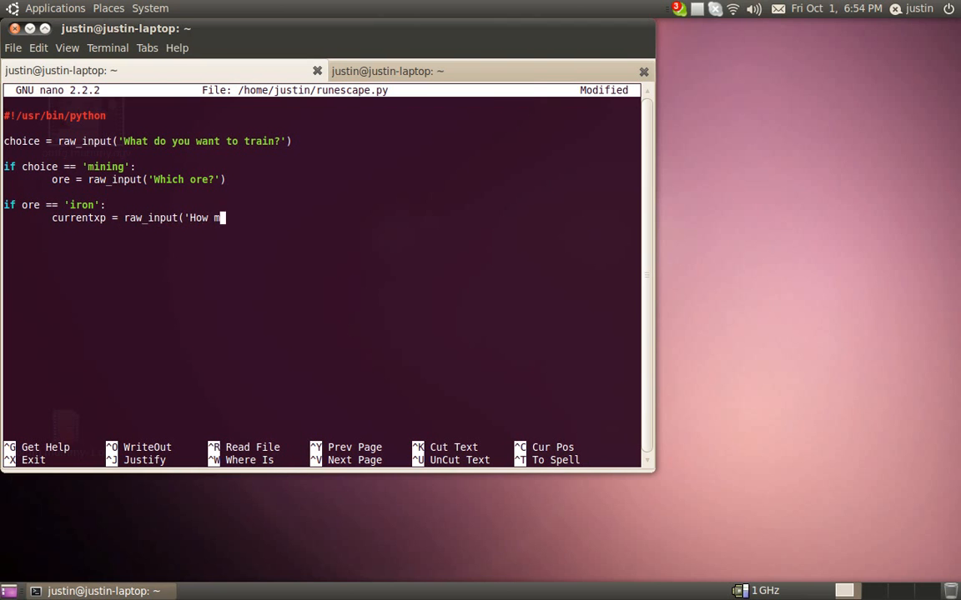
text(uch EXP do you have?)
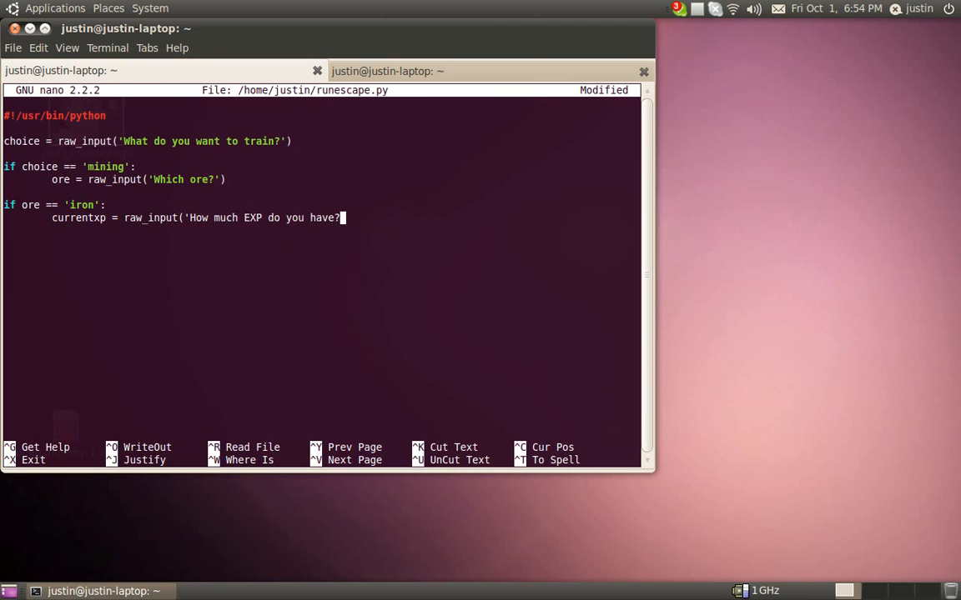
text())
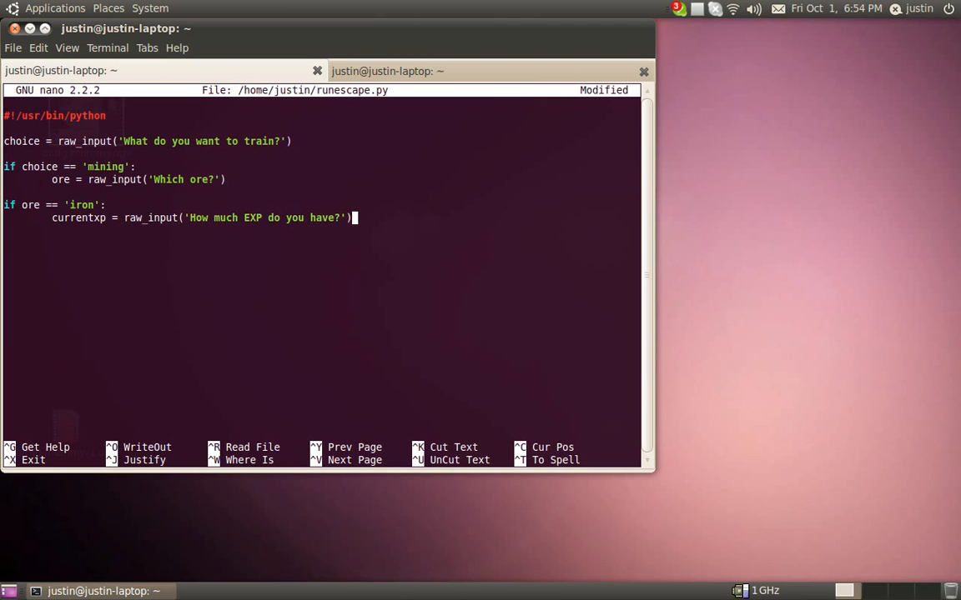
key(Return)
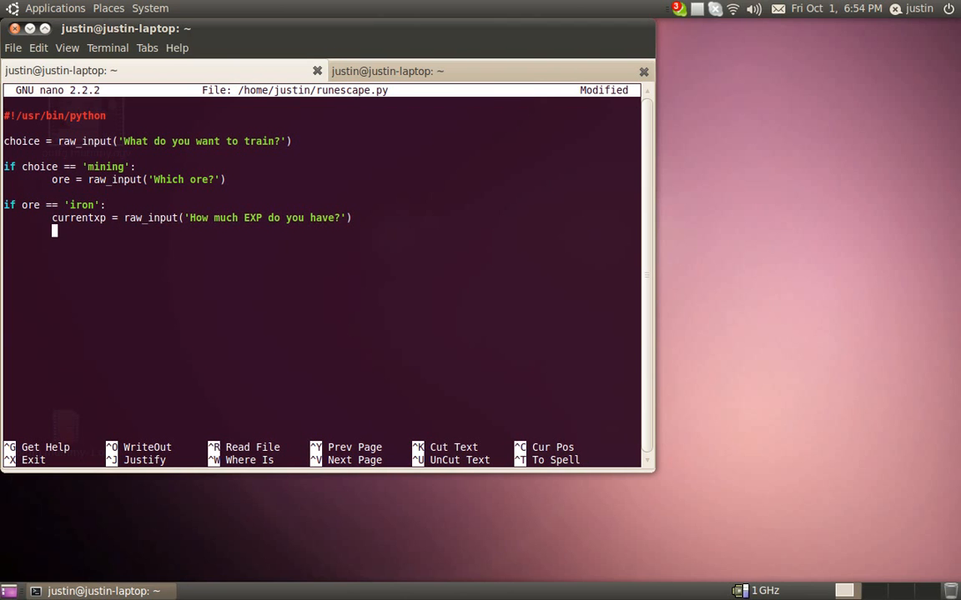
text(desire)
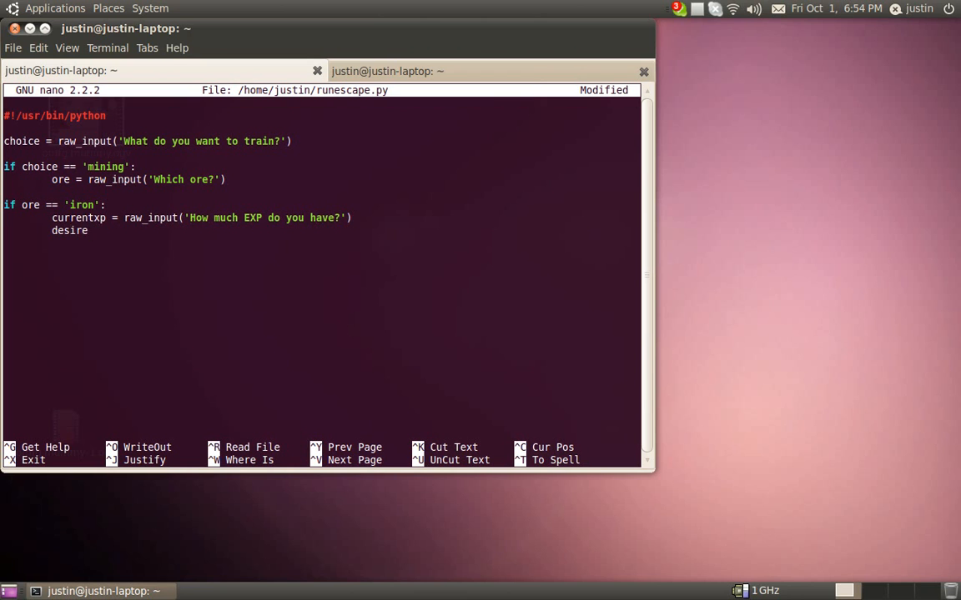
text(dxp = raw)
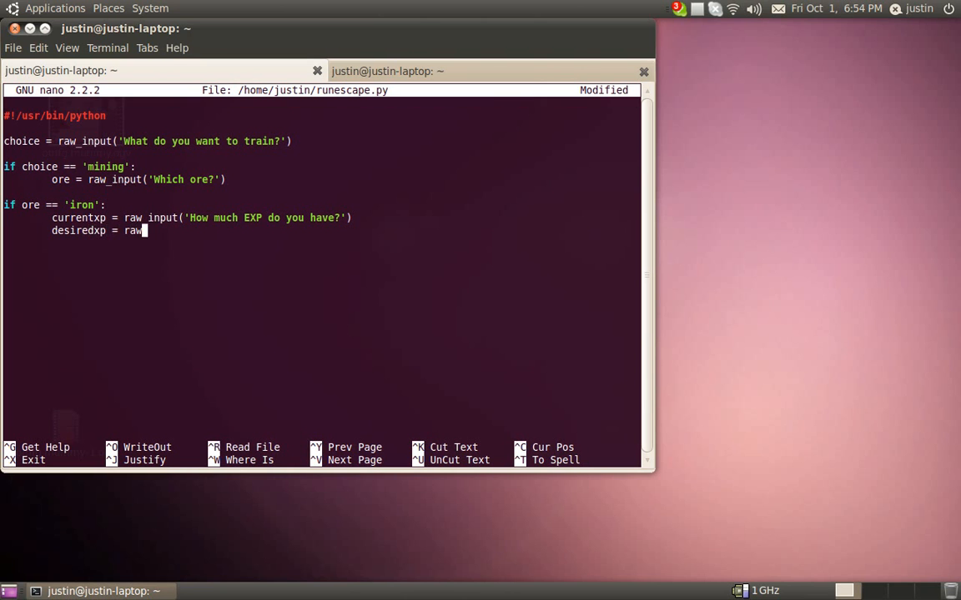
text(_input(')
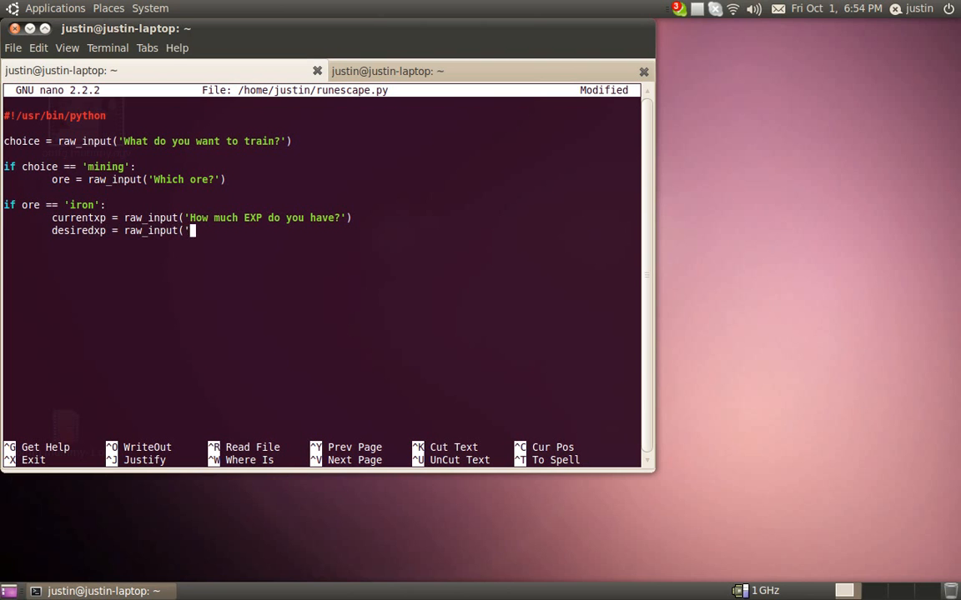
text(How much)
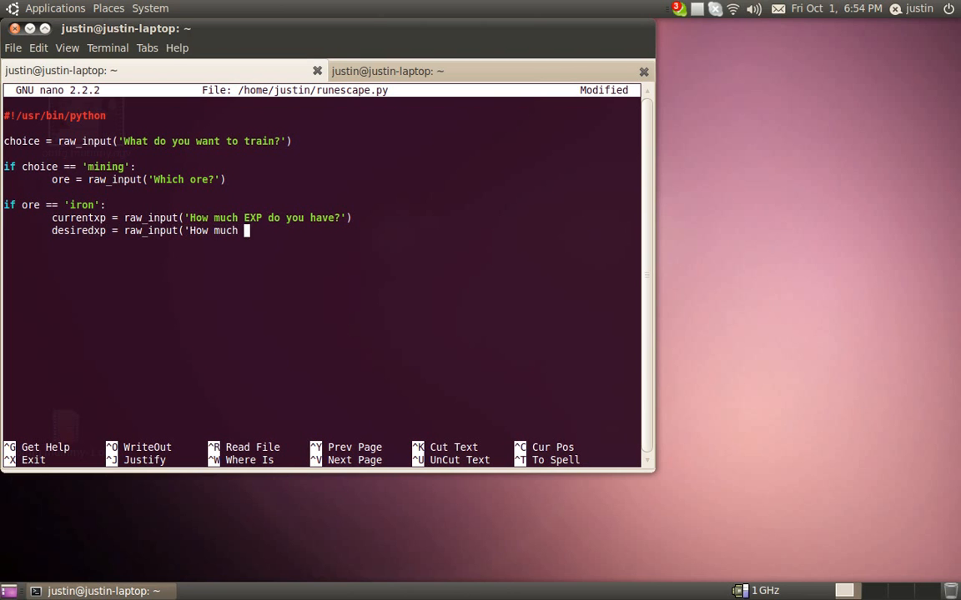
text(EXP do you have?'))
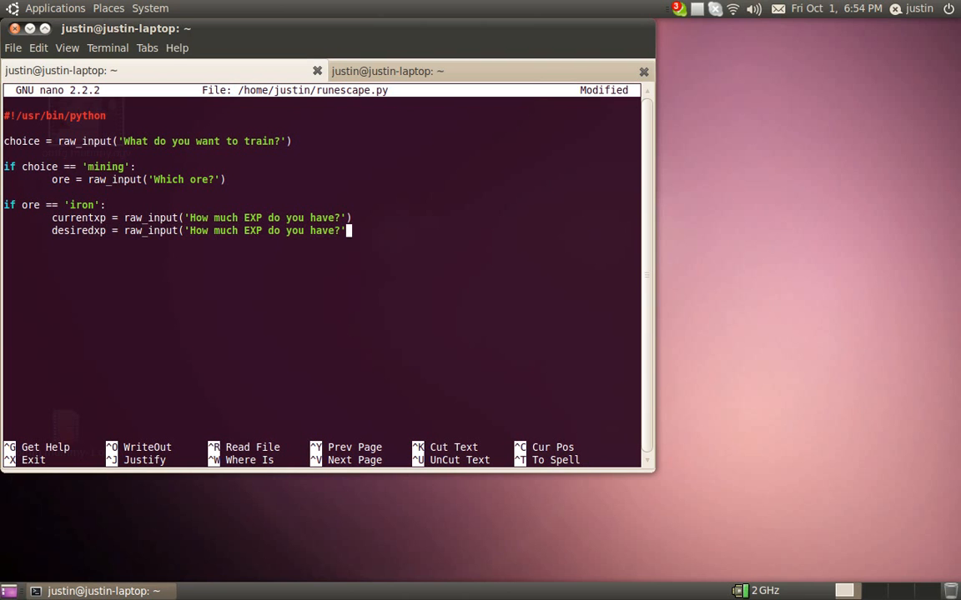
Add difference = int(desiredxp) - int(currentxp)
key(Return)
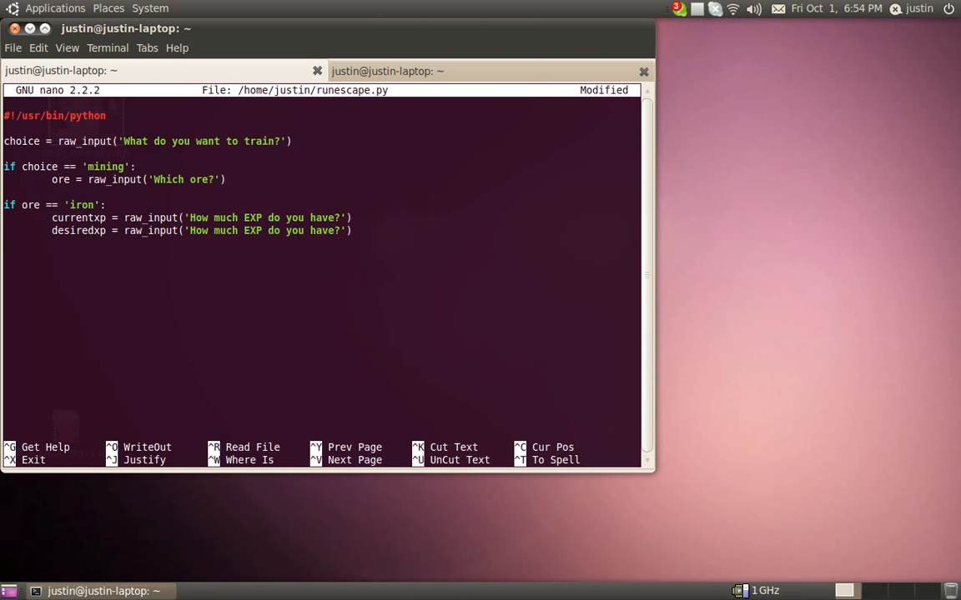
key(Return)
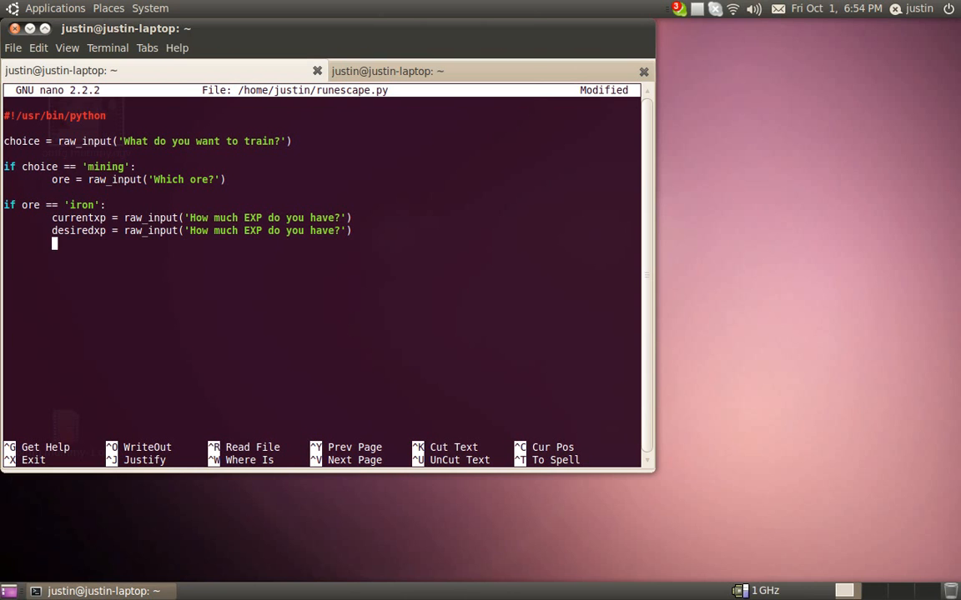
text(difference)
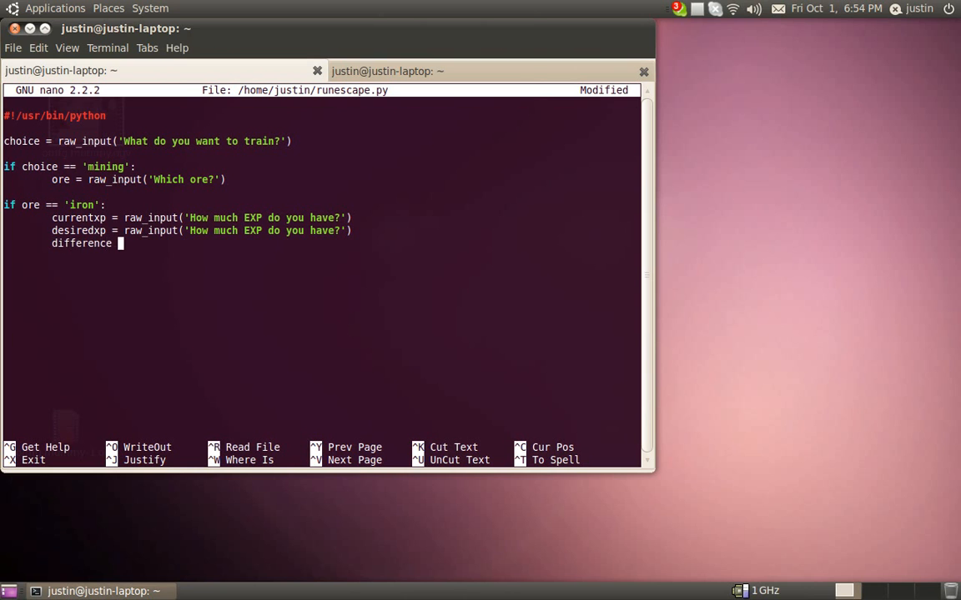
text(= int()
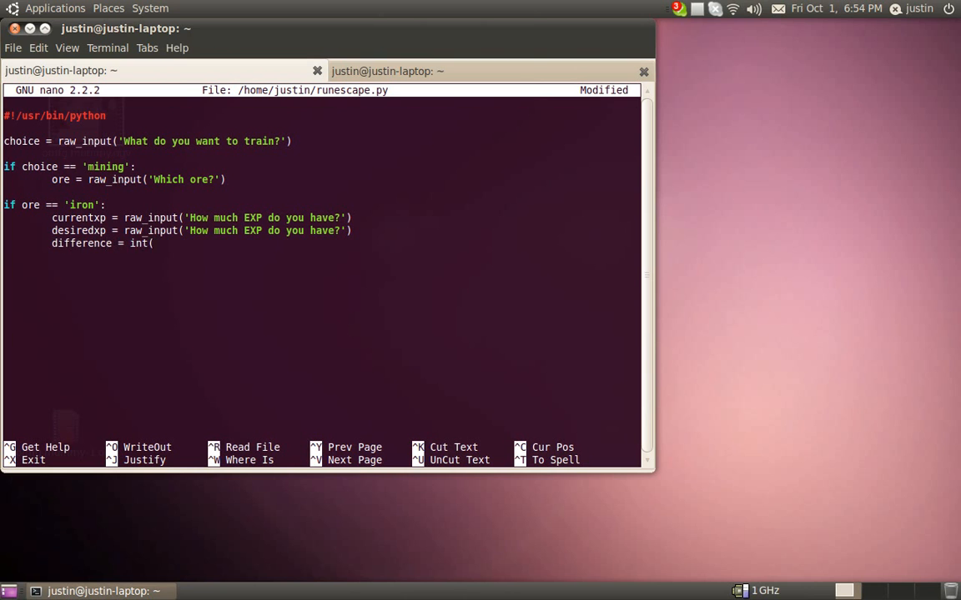
text(des)
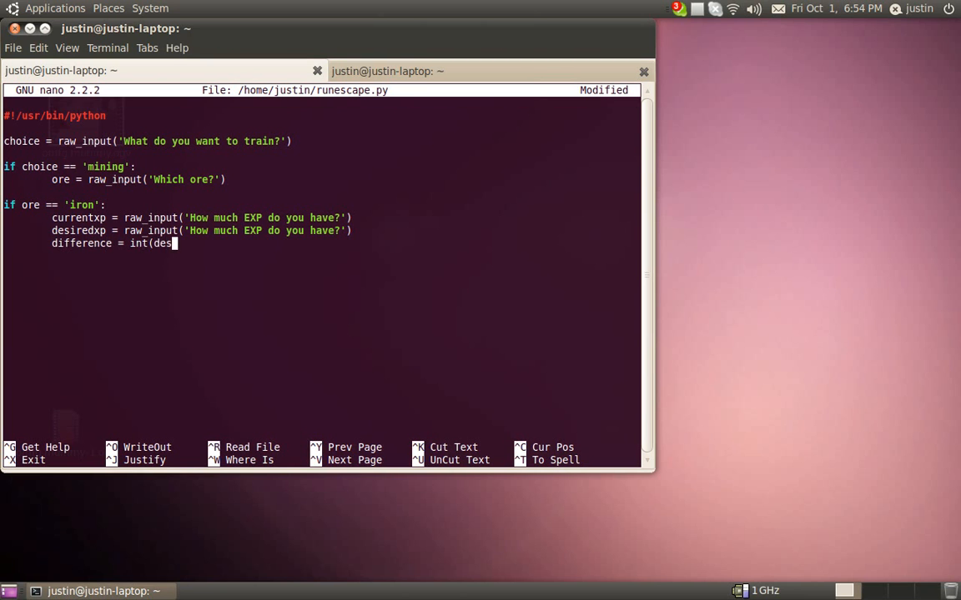
text(iredxp))
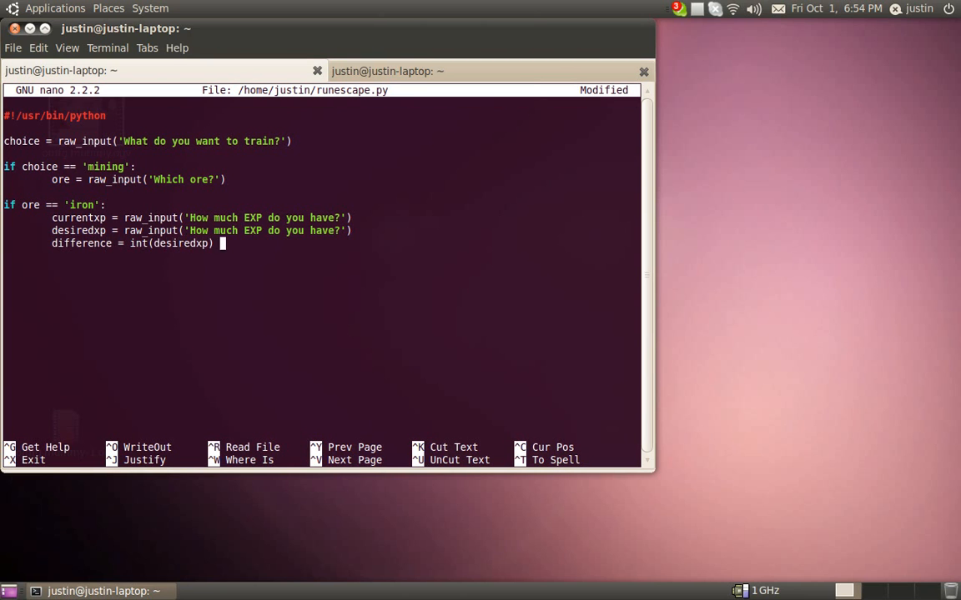
text(- int(current)
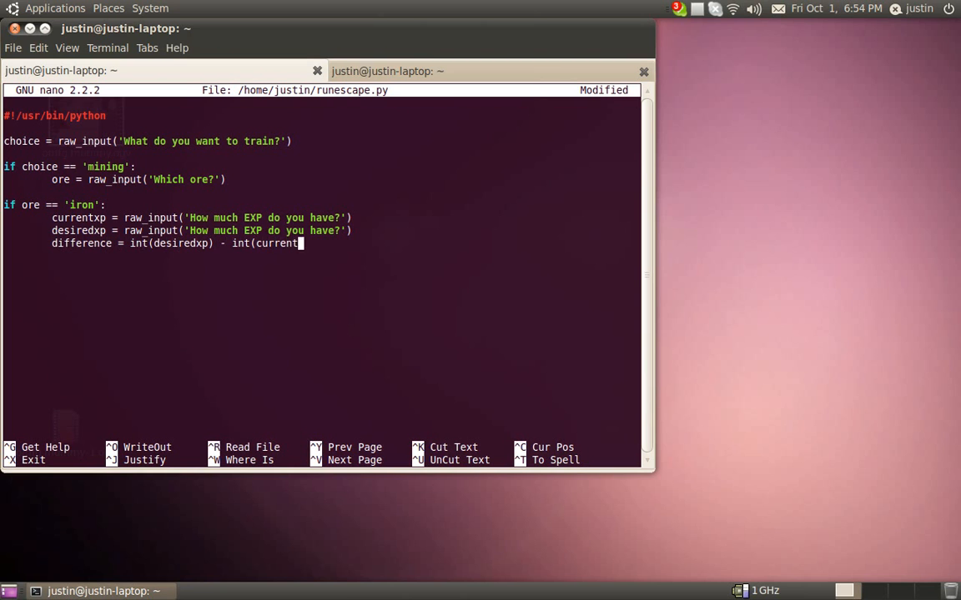
text(xp)
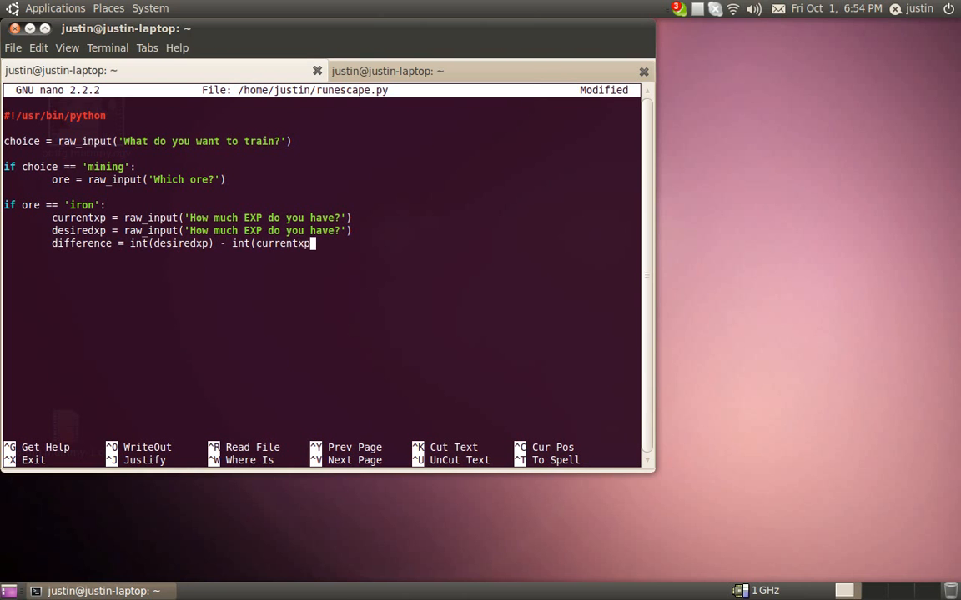
text())
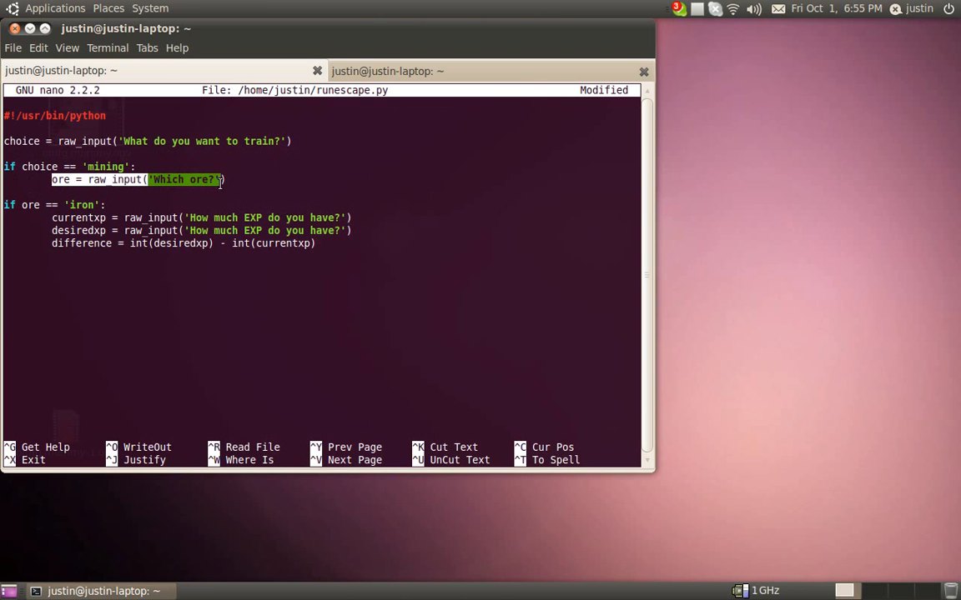
click(181, 180)
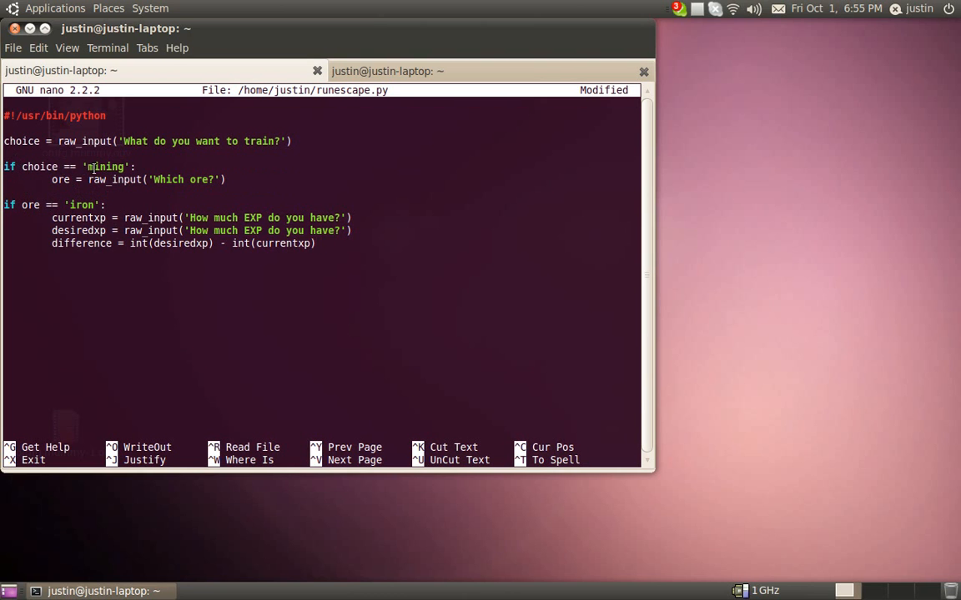
mouse_move(118, 188)
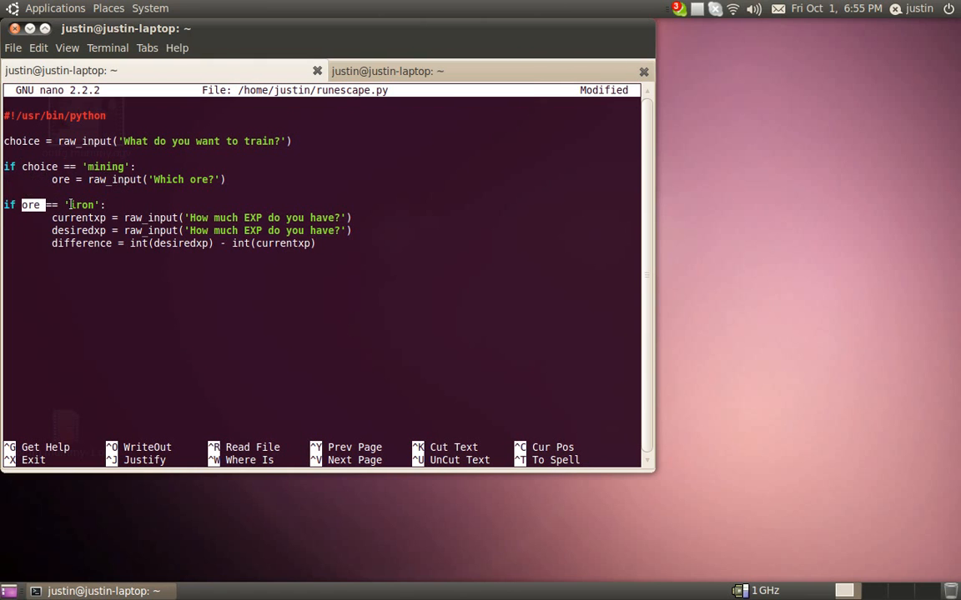
click(315, 244)
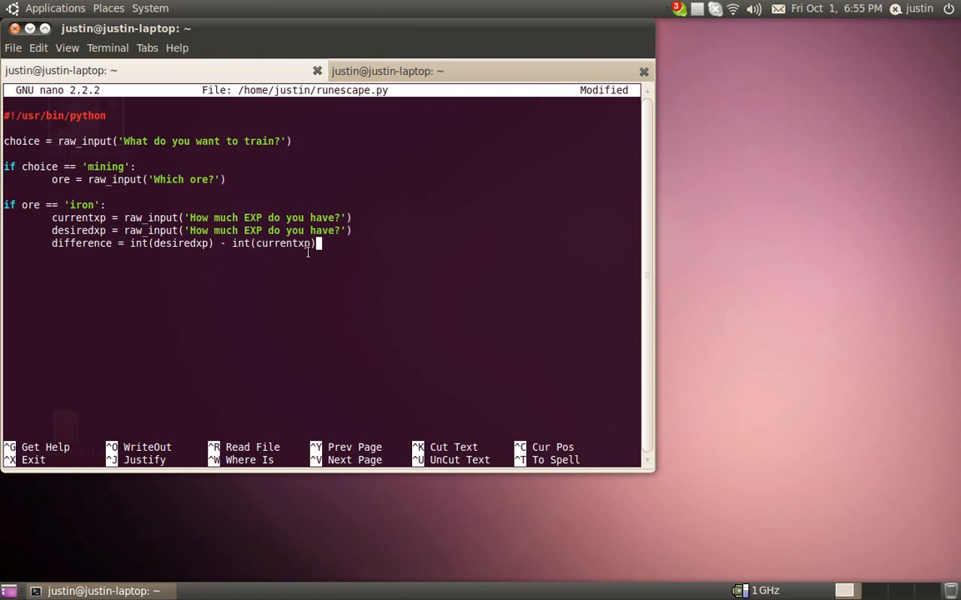
key(Return)
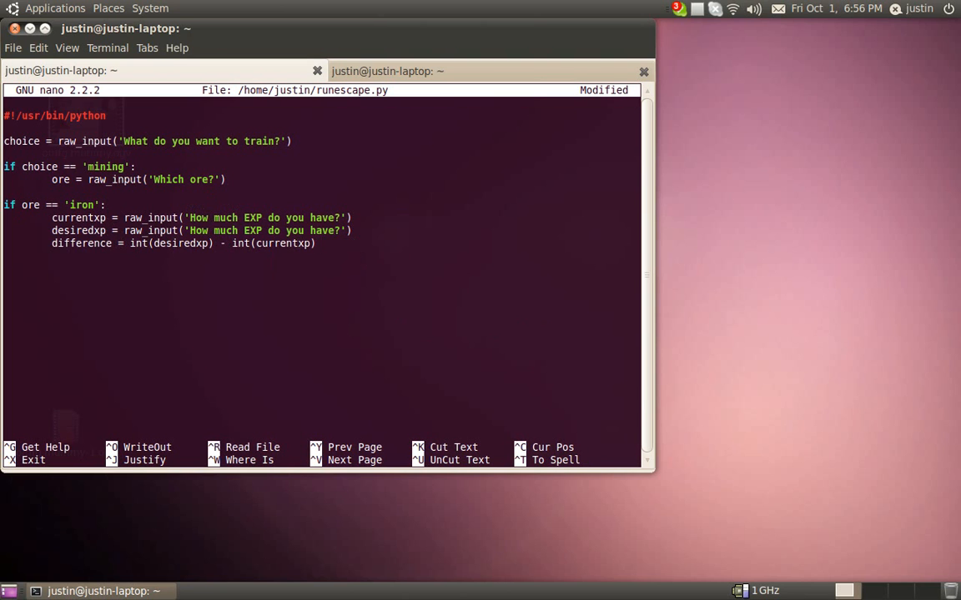
Add orecount = int(difference) / 35
key(Return)
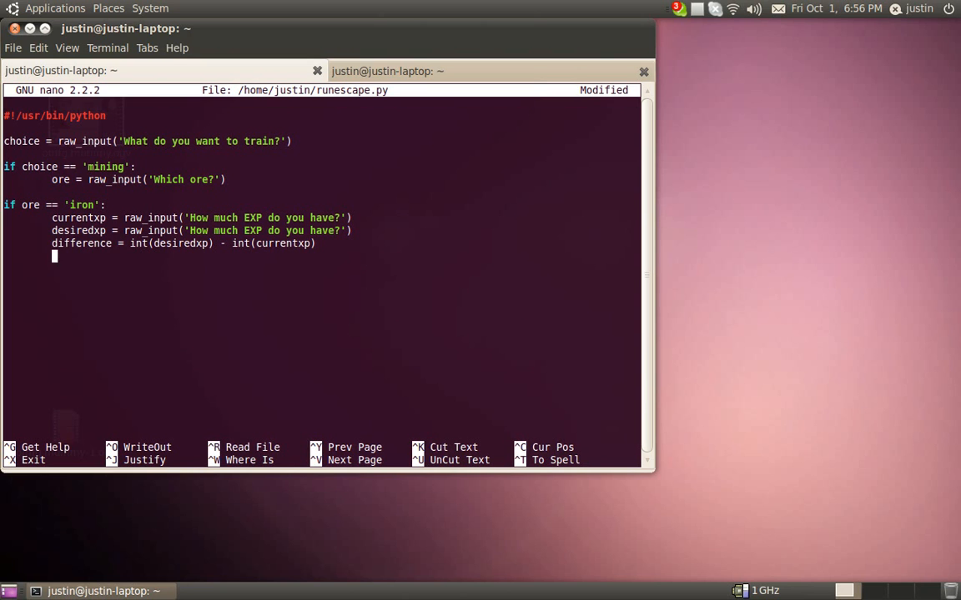
text(orecount = int)
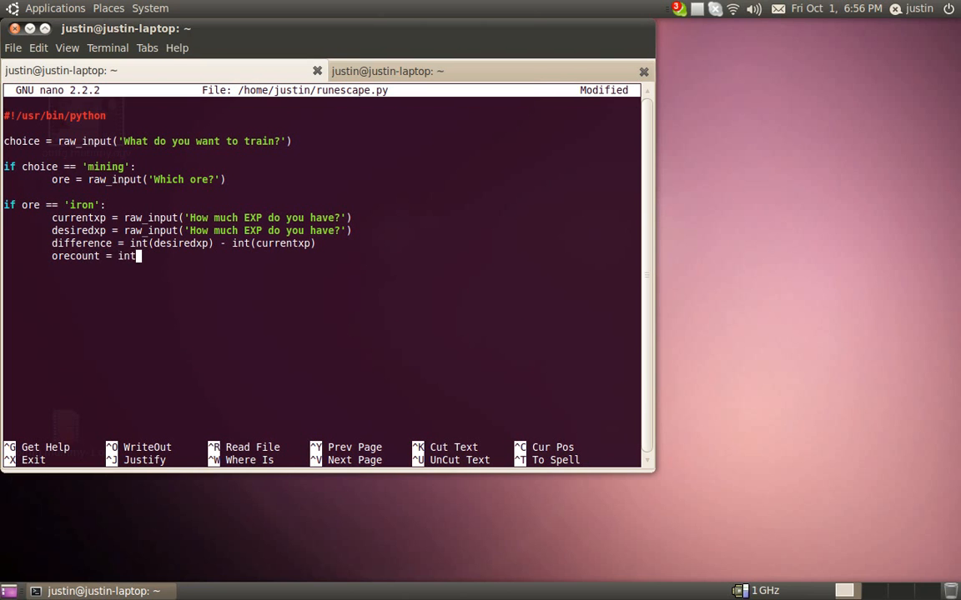
text((difference))
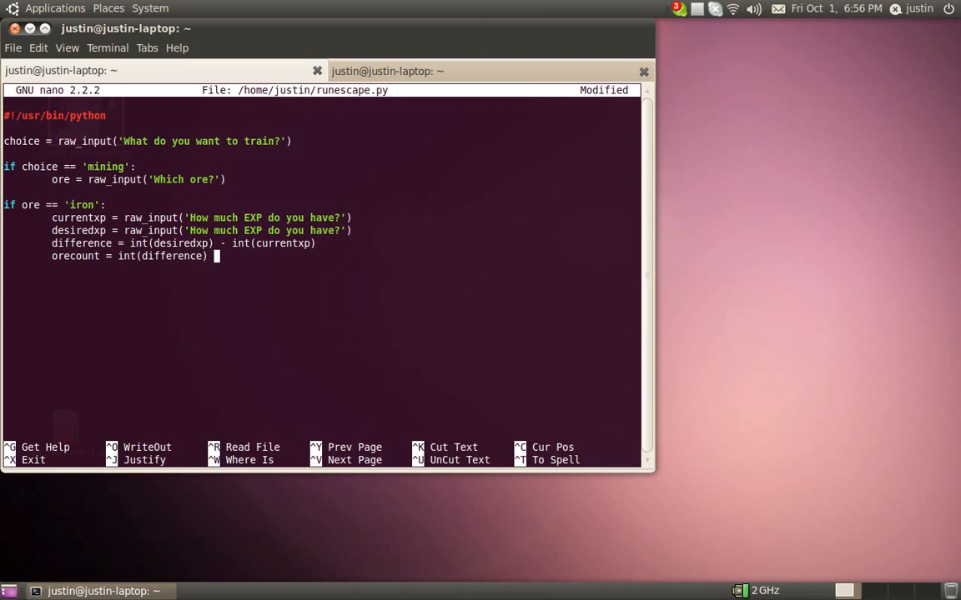
text(/ 35)
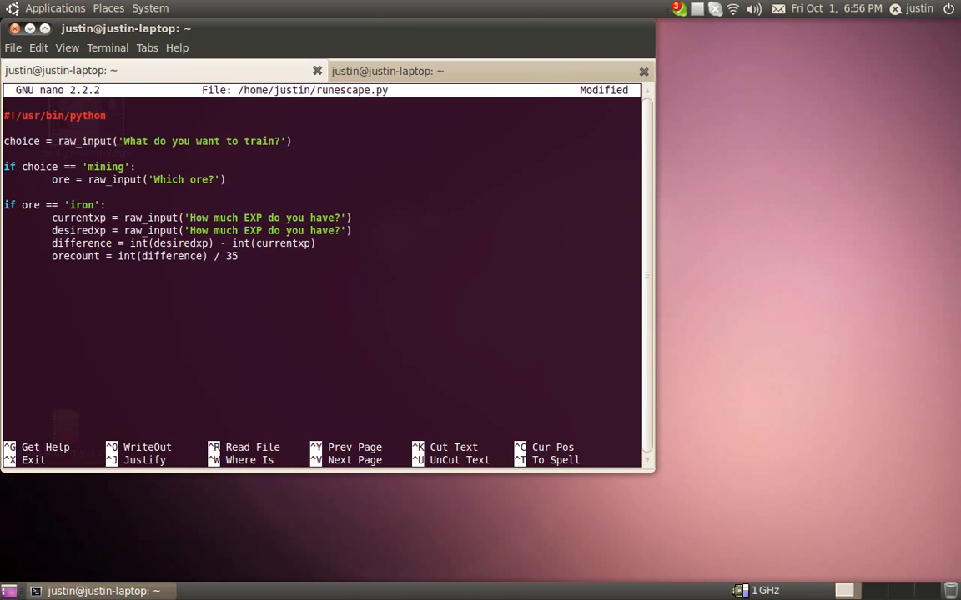
Print 'You need to mine ' + str(orecount) ' more iron ores' as the result message
key(Return)
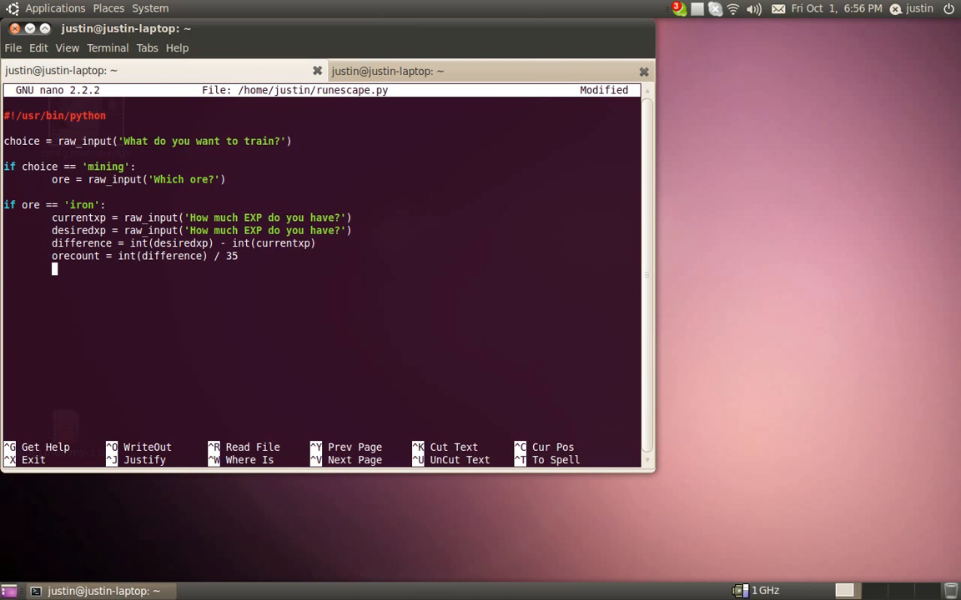
text(p)
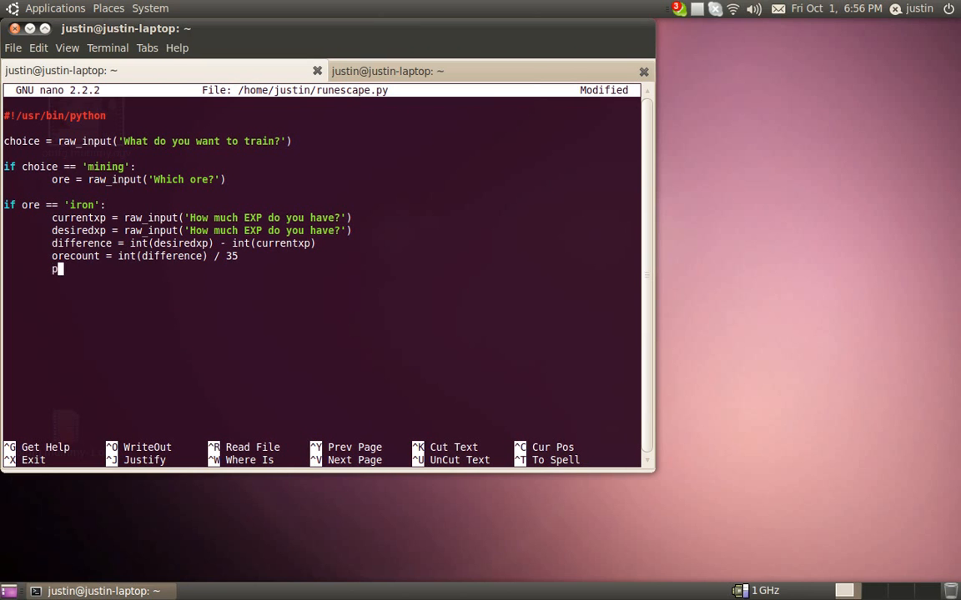
text(rint ')
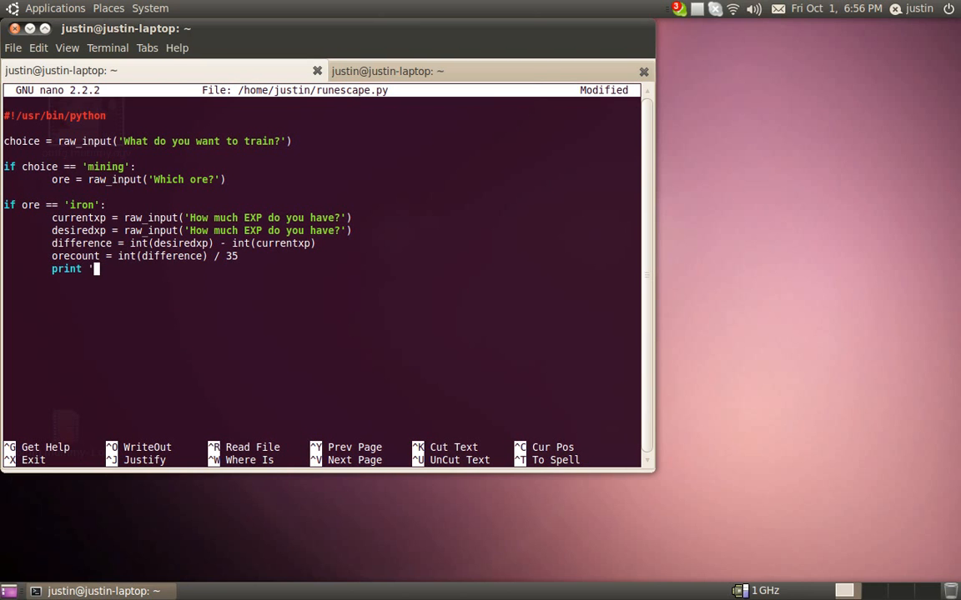
text(You need to min)
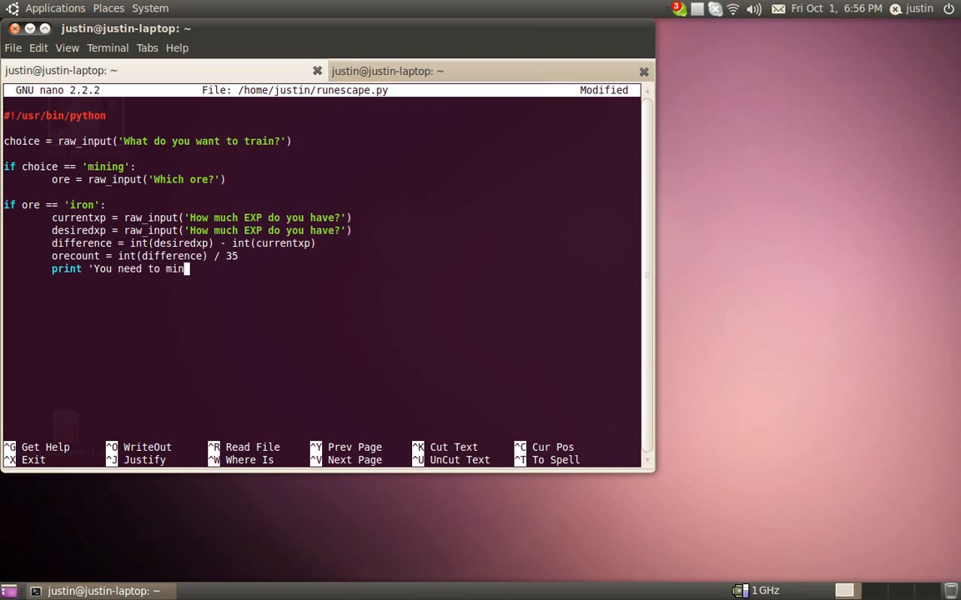
text(e ')
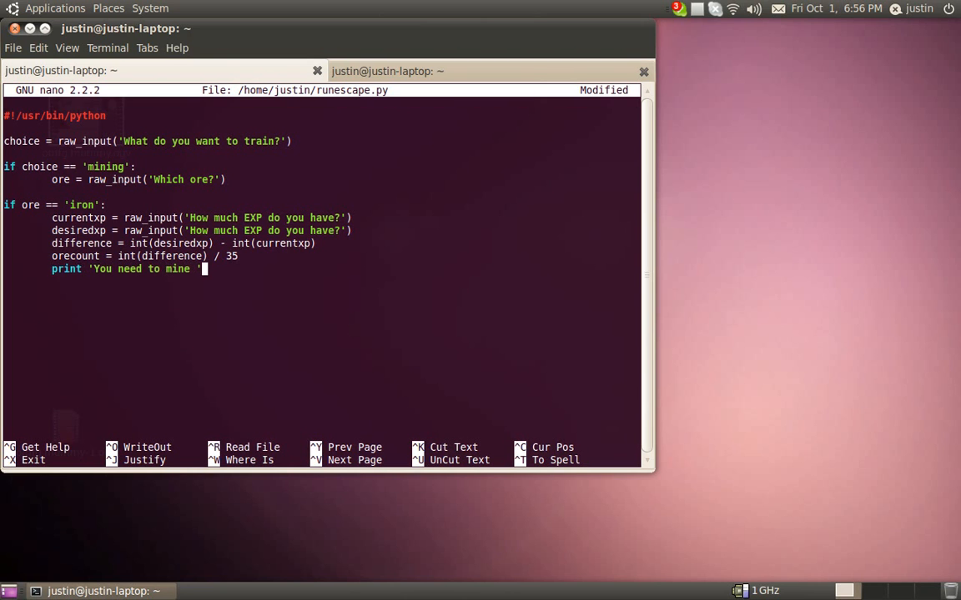
text(+str()
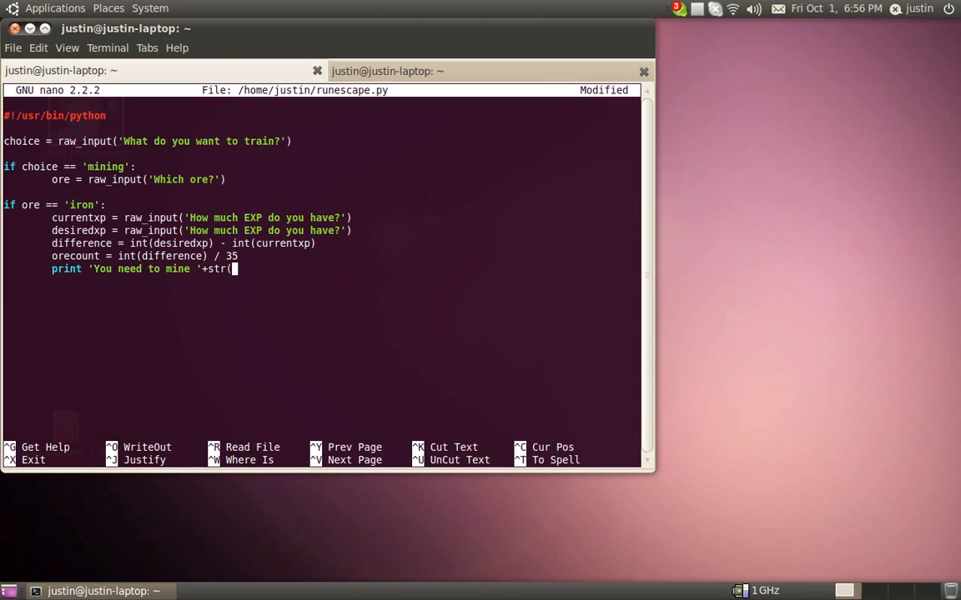
text(orecount))
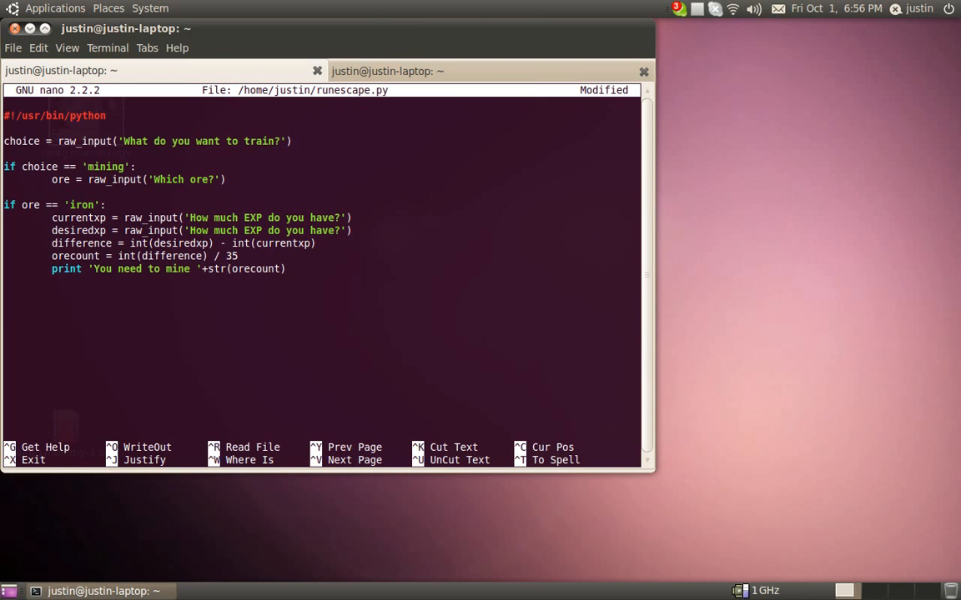
text(' more iron)
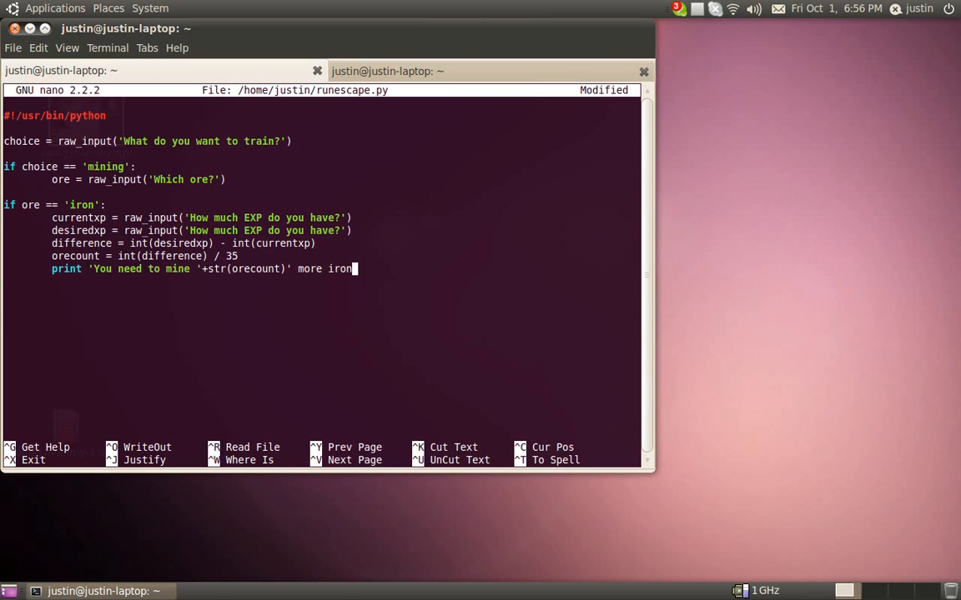
text(ores')
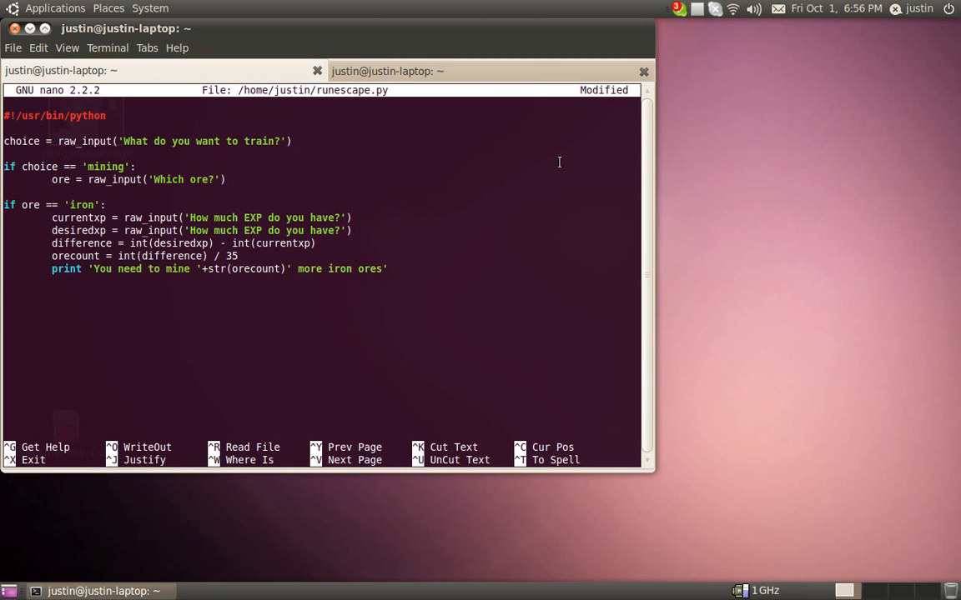
click(387, 268)
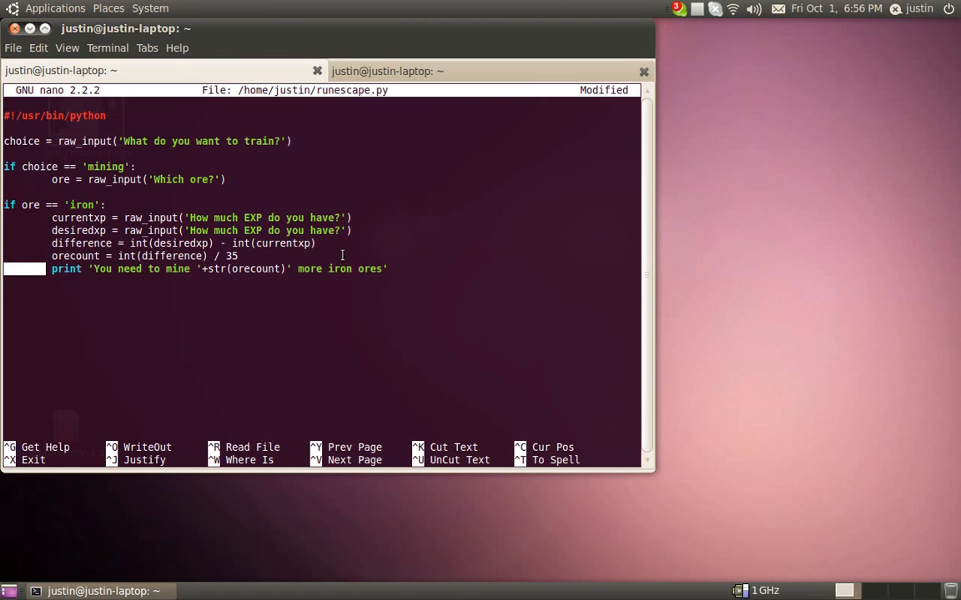
click(392, 269)
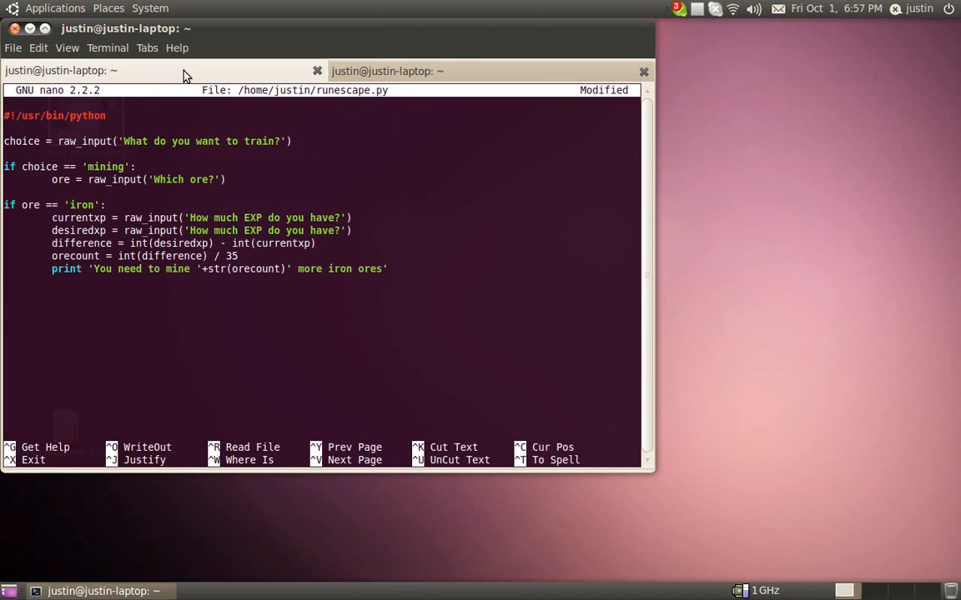
In the shell tab make ~/runescape.py executable with chmod and run it
click(386, 70)
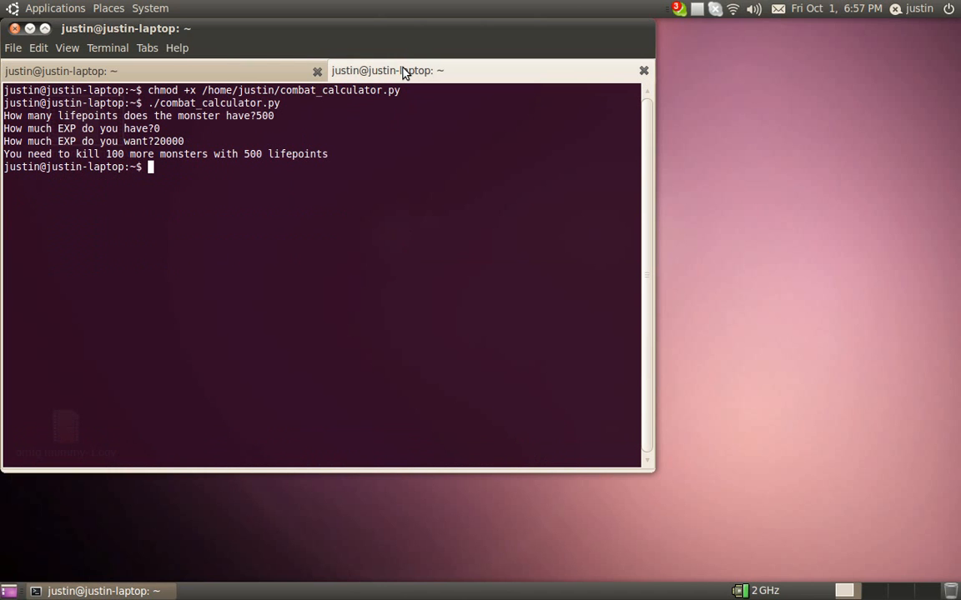
text(chmod +2)
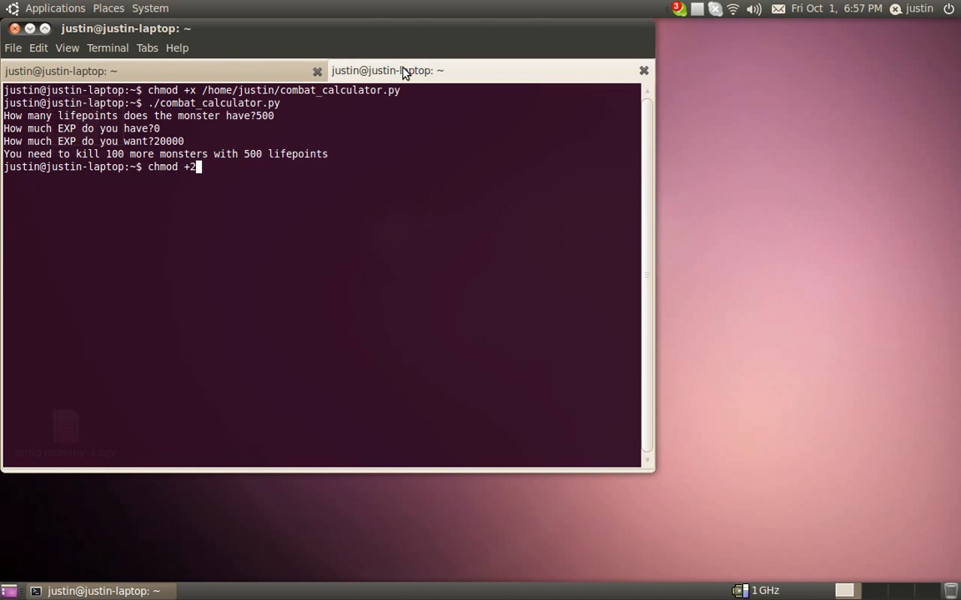
key(BackSpace)
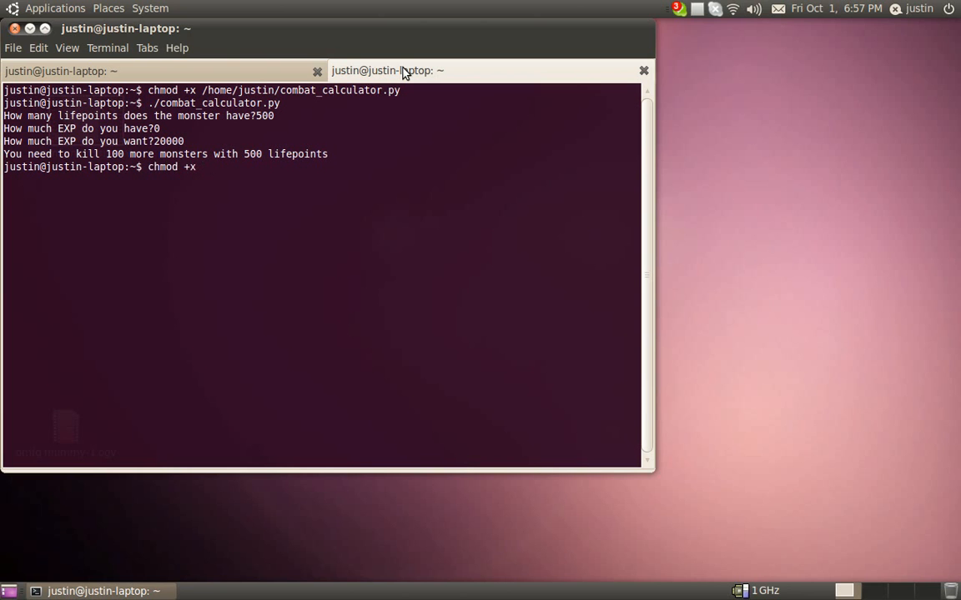
text(~/runescape.)
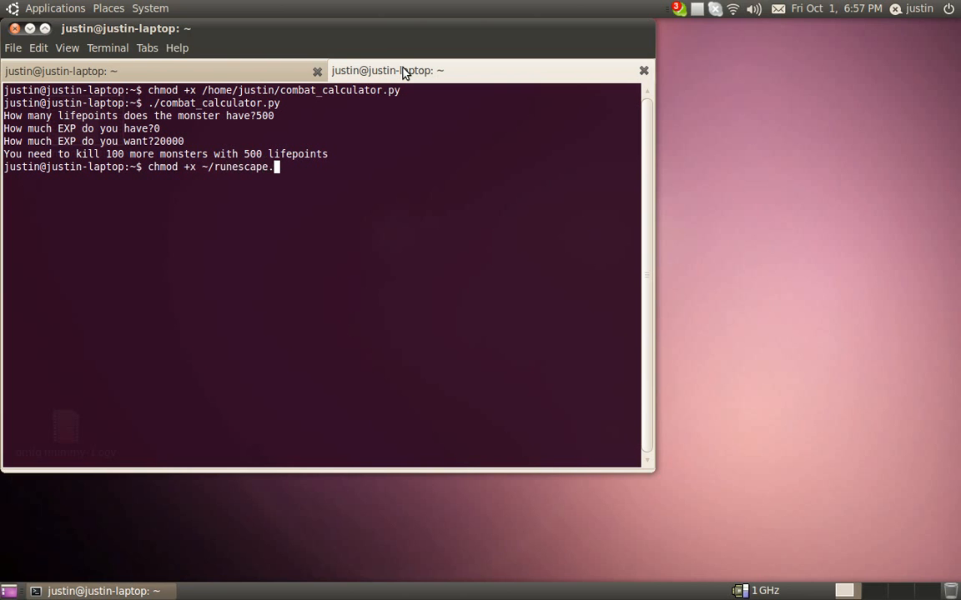
key(Return)
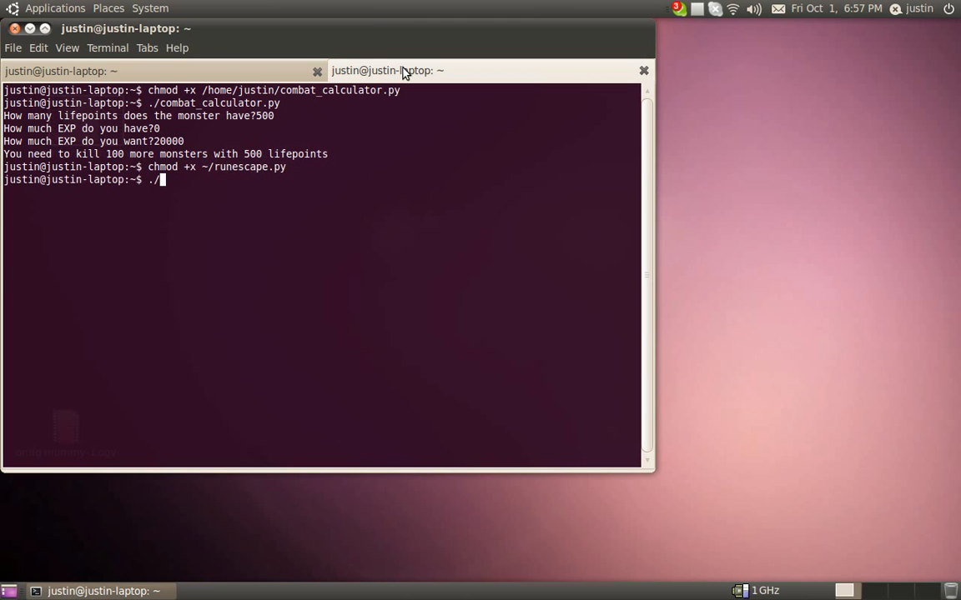
text(runescape.py)
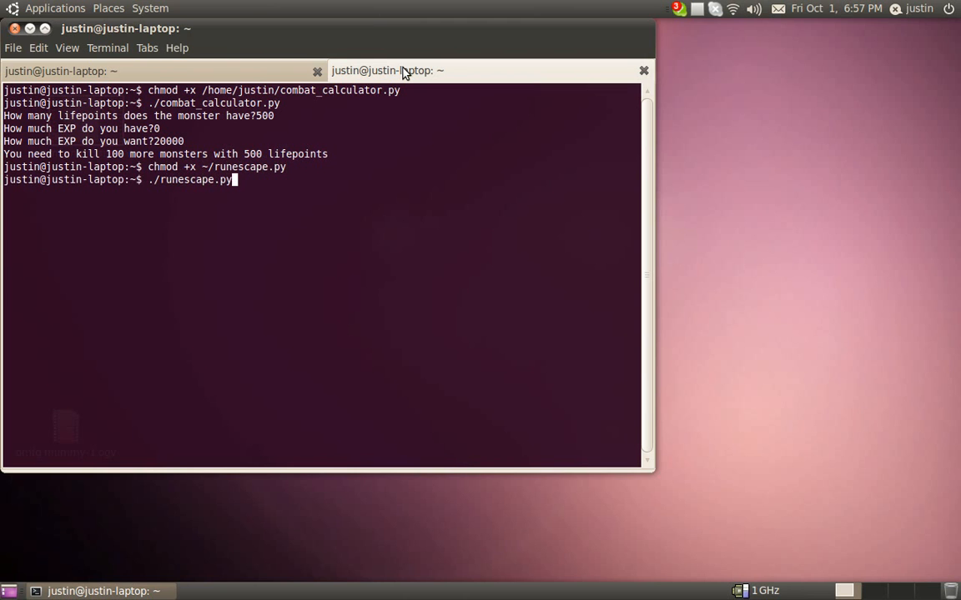
key(Return)
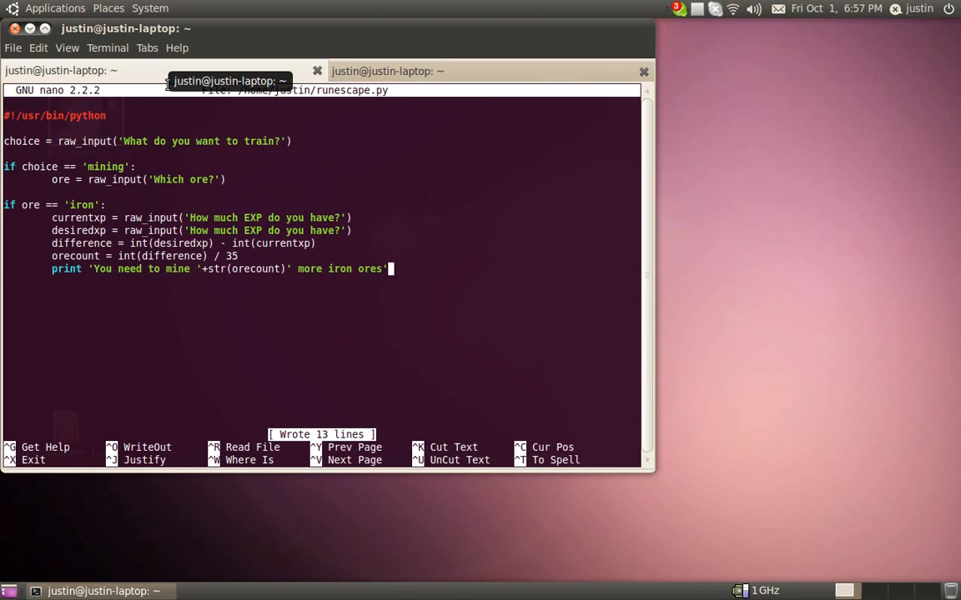
mouse_move(419, 103)
text(+)
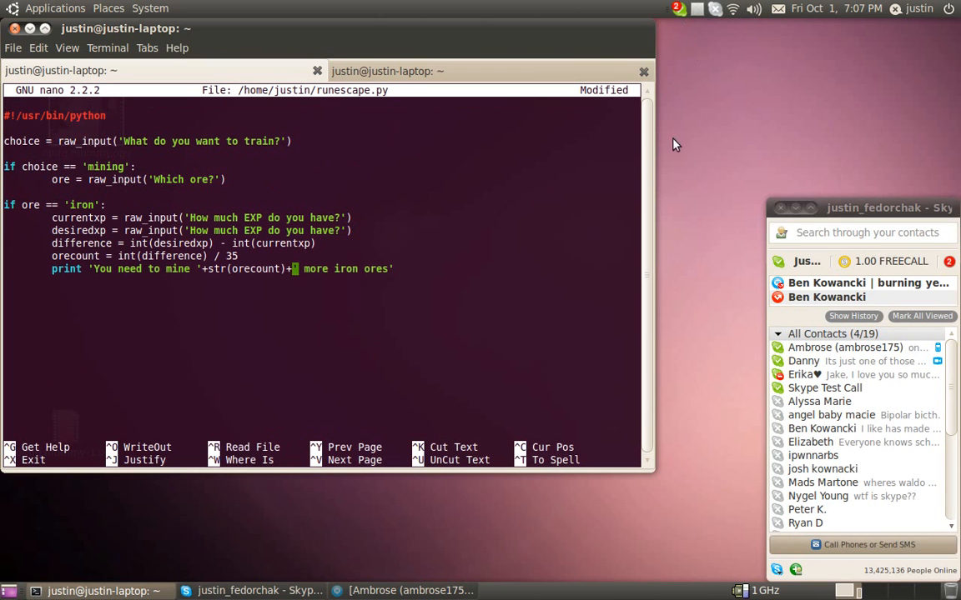
mouse_move(721, 180)
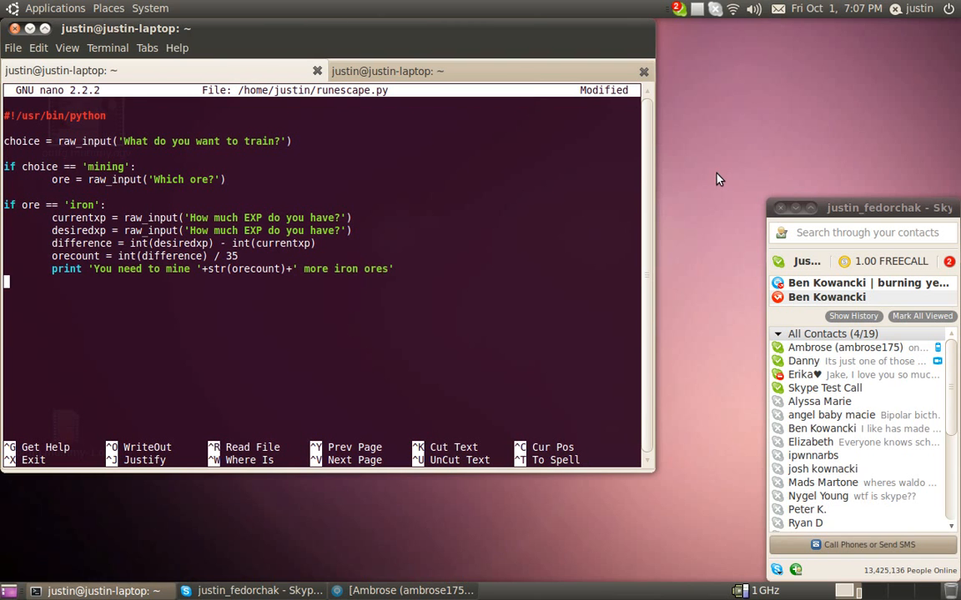
Switch to the shell tab and enter ./runescape.py at the fresh prompt
click(387, 70)
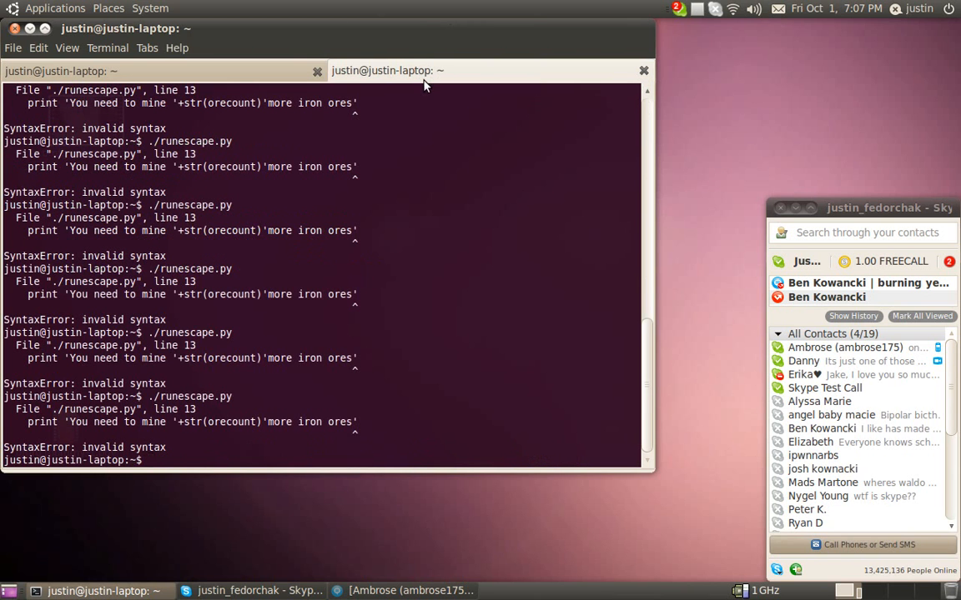
text(./runescape.py)
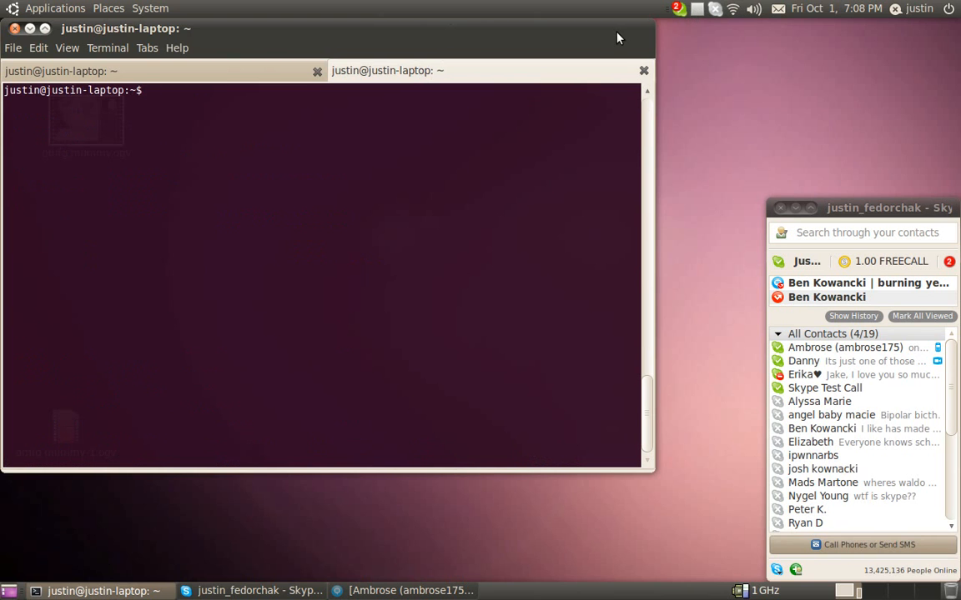
Run ./runescape.py answering mining, iron, and 35 EXP to its prompts
text(./runescape.py)
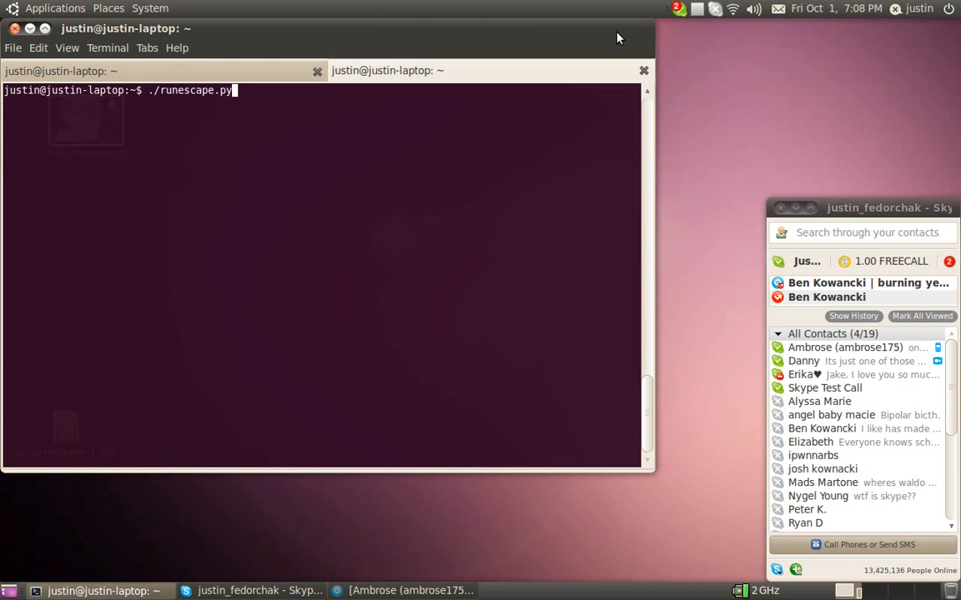
key(Return)
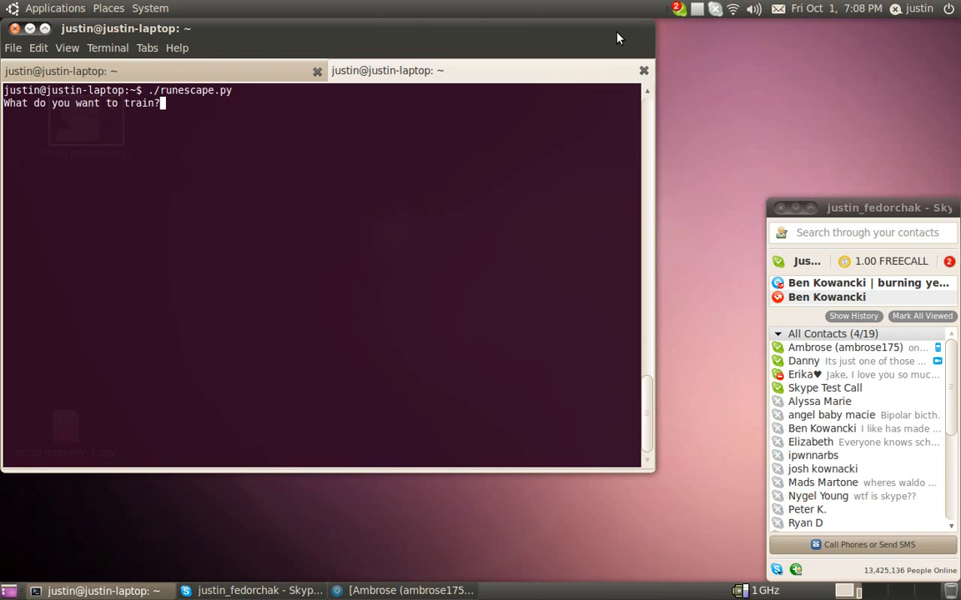
text(mining)
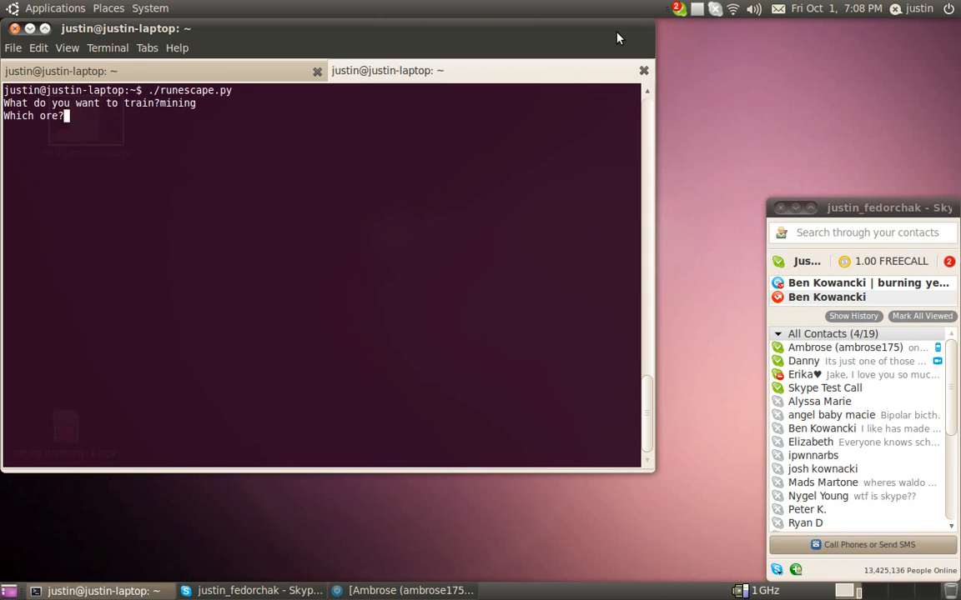
text(iron)
text(0)
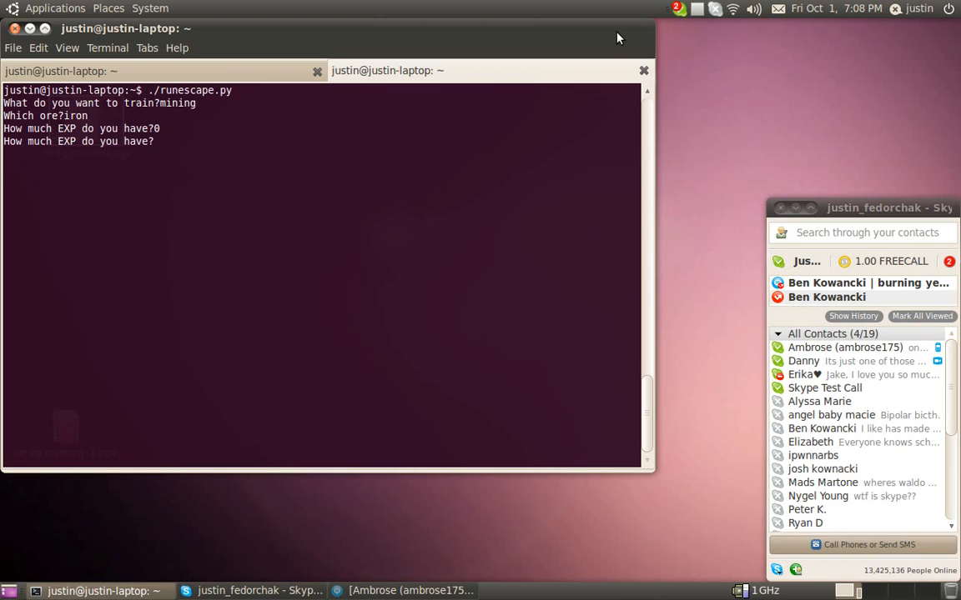
text(35)
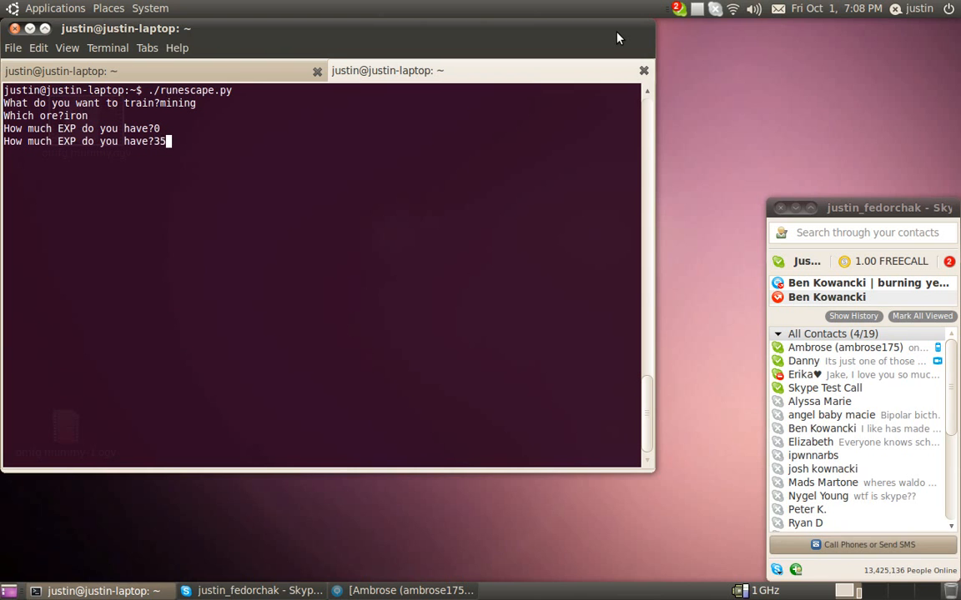
key(Return)
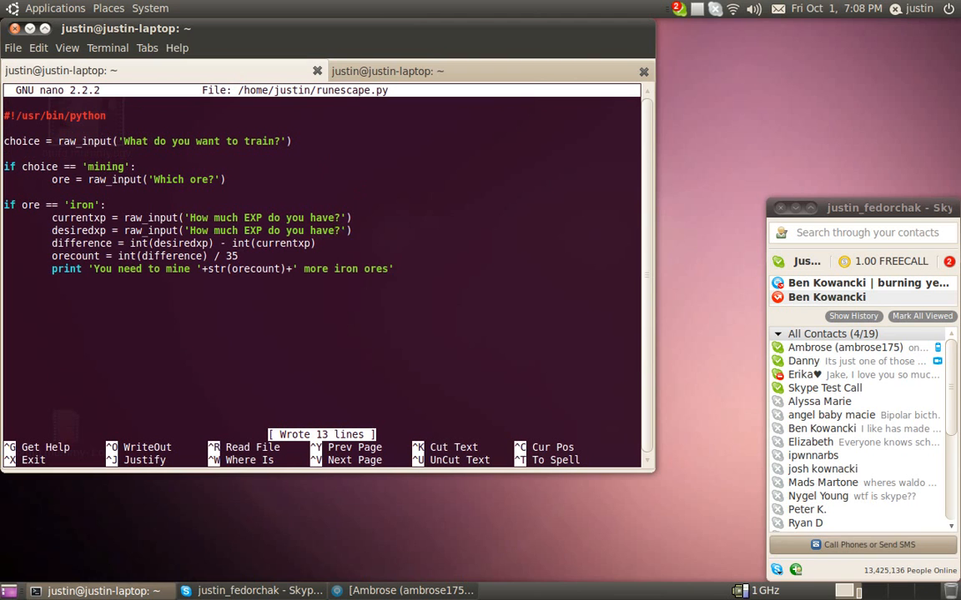
Start an elif choice == 'wo... woodcutting branch below mining, then delete it again
text(?)
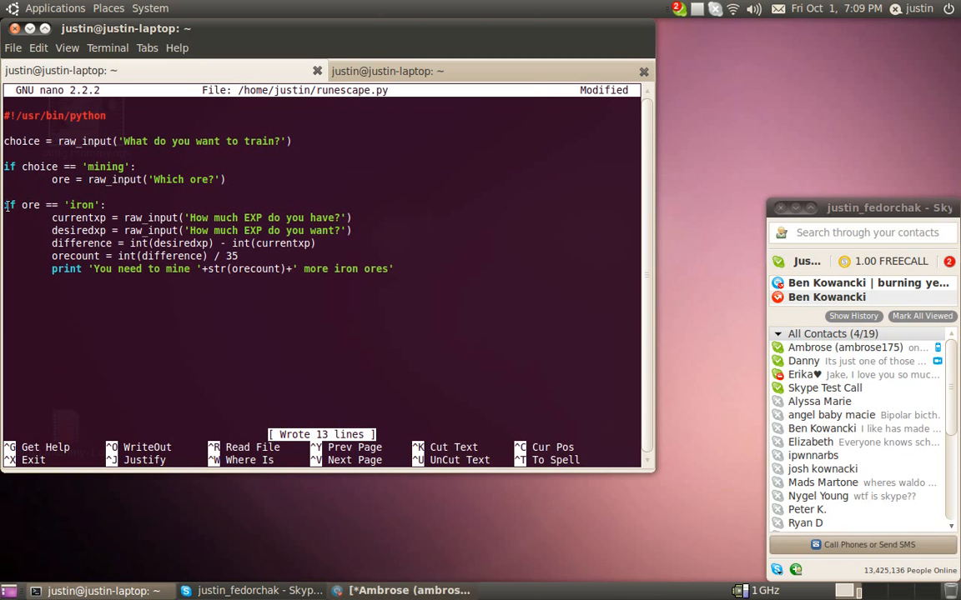
click(225, 180)
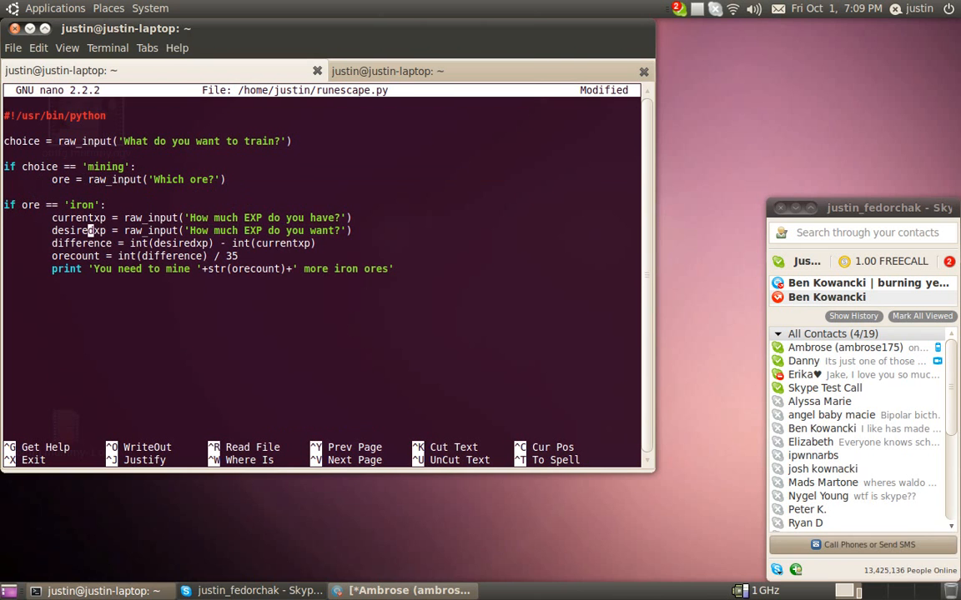
click(106, 203)
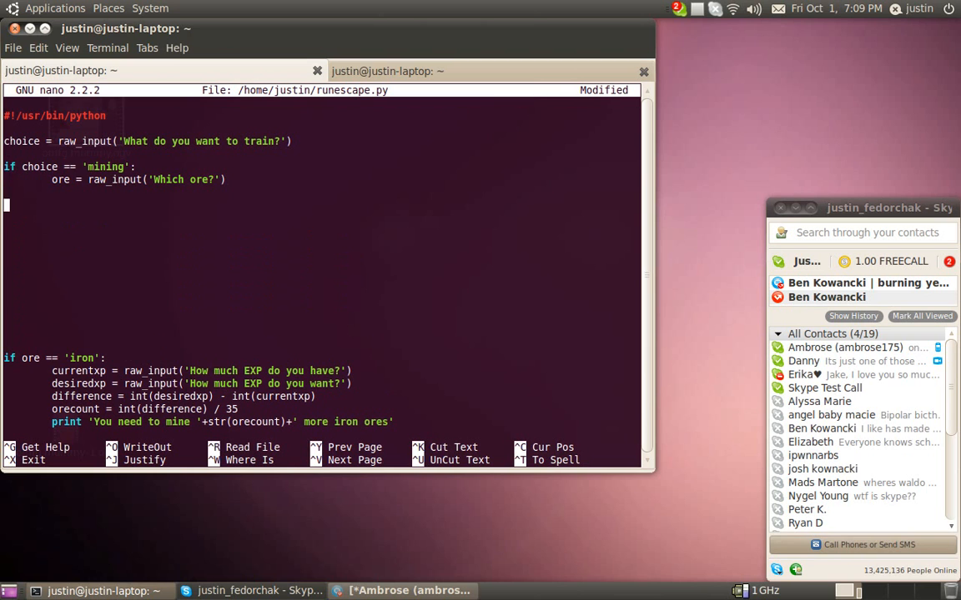
text(elif chouice)
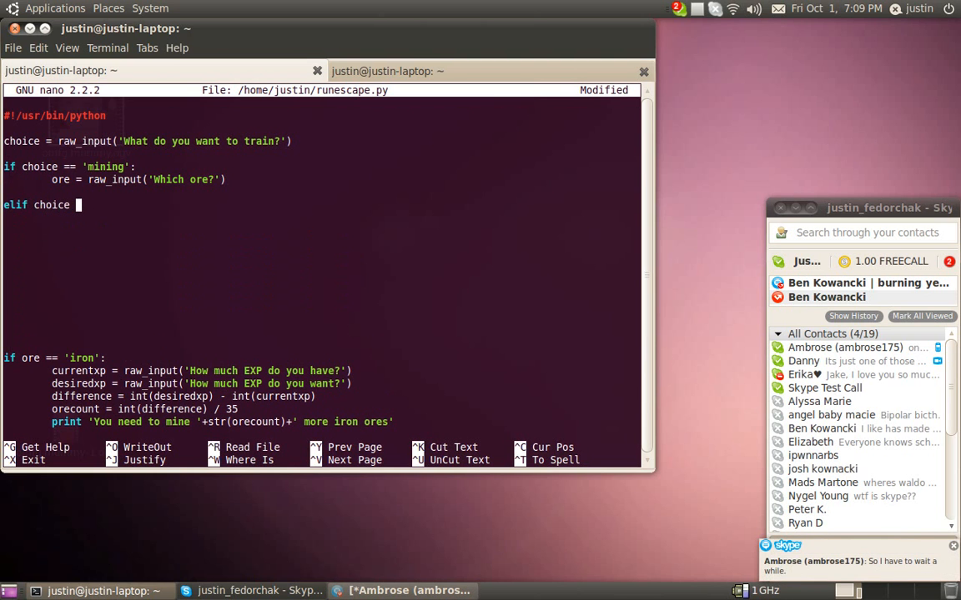
text(== 'woodcutting)
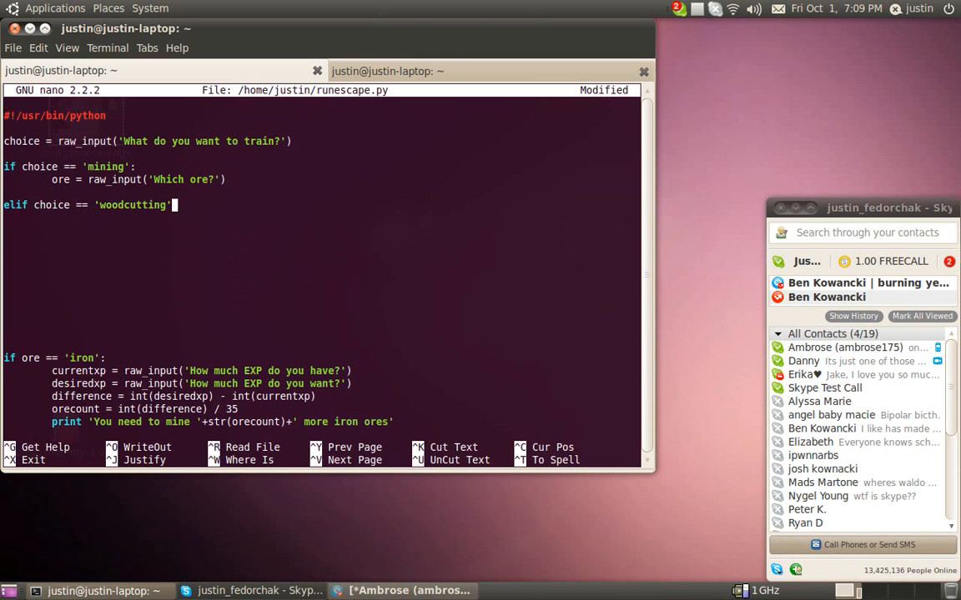
key(BackSpace)
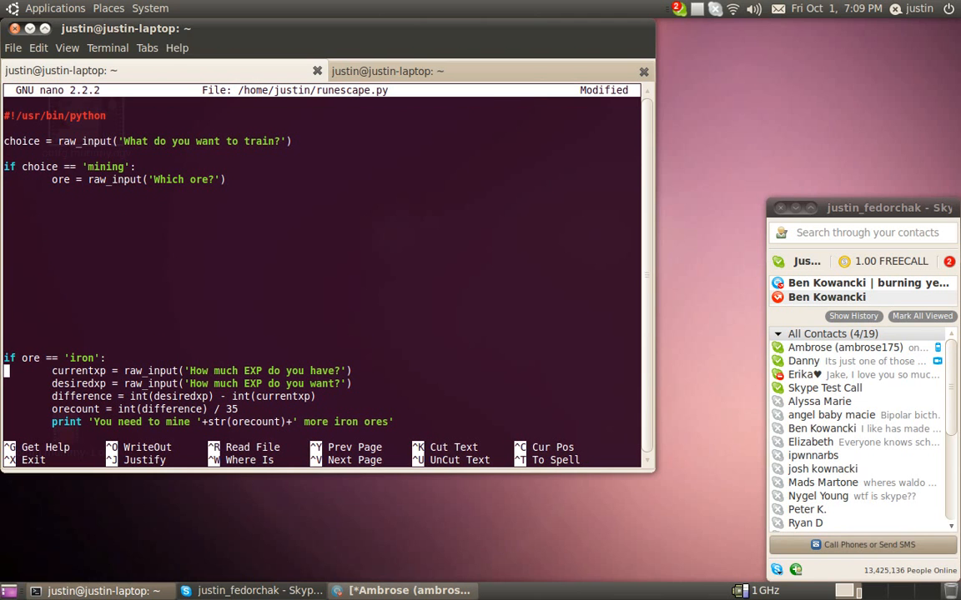
Add elif ore == 'coal': after the iron block
scroll(up, 3)
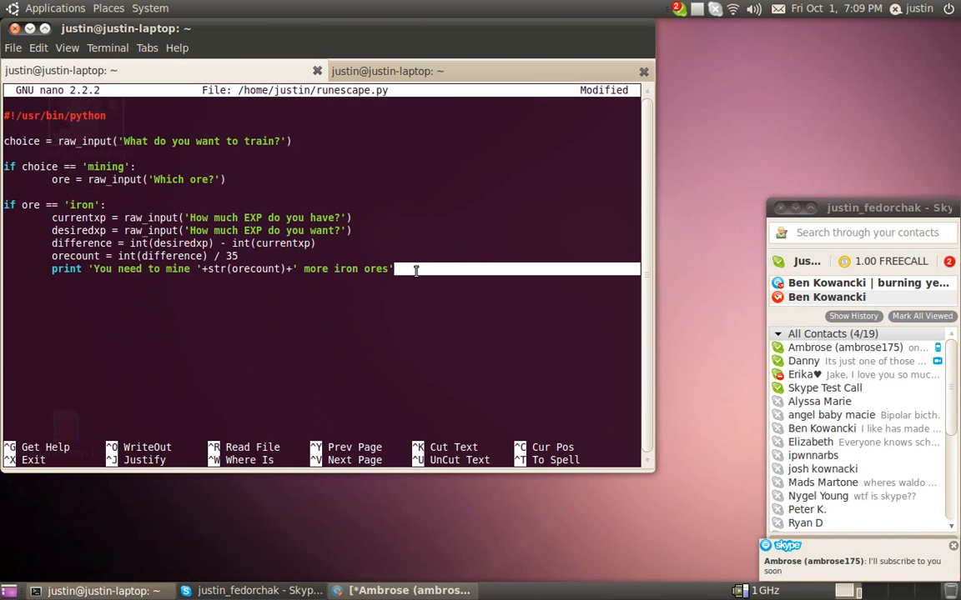
key(Return)
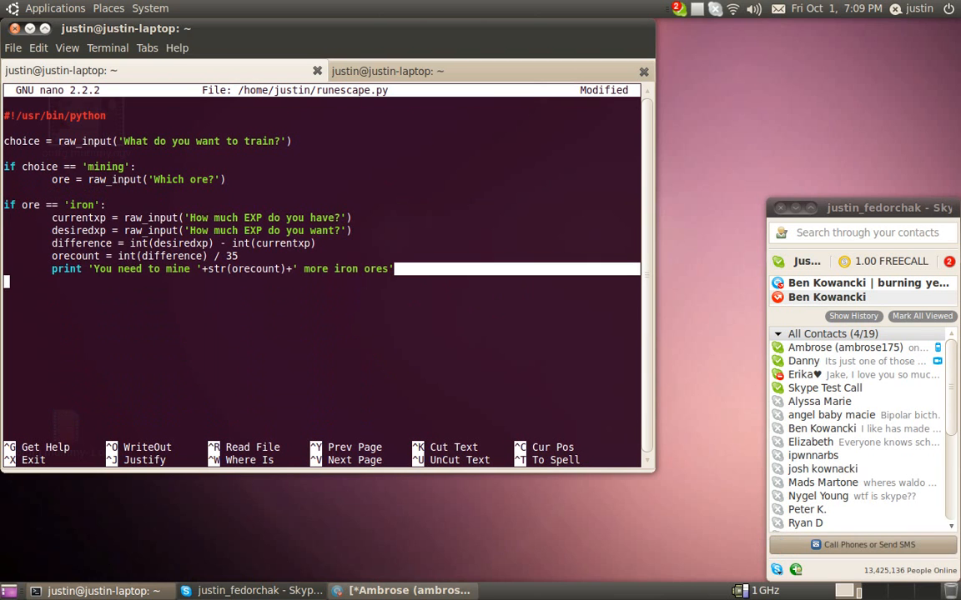
text(elif)
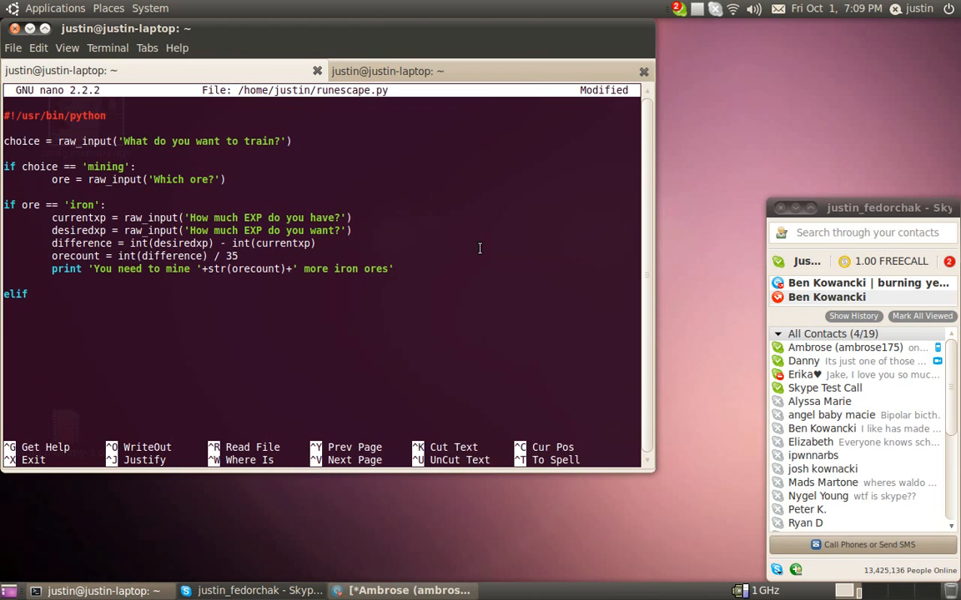
text(ore == ')
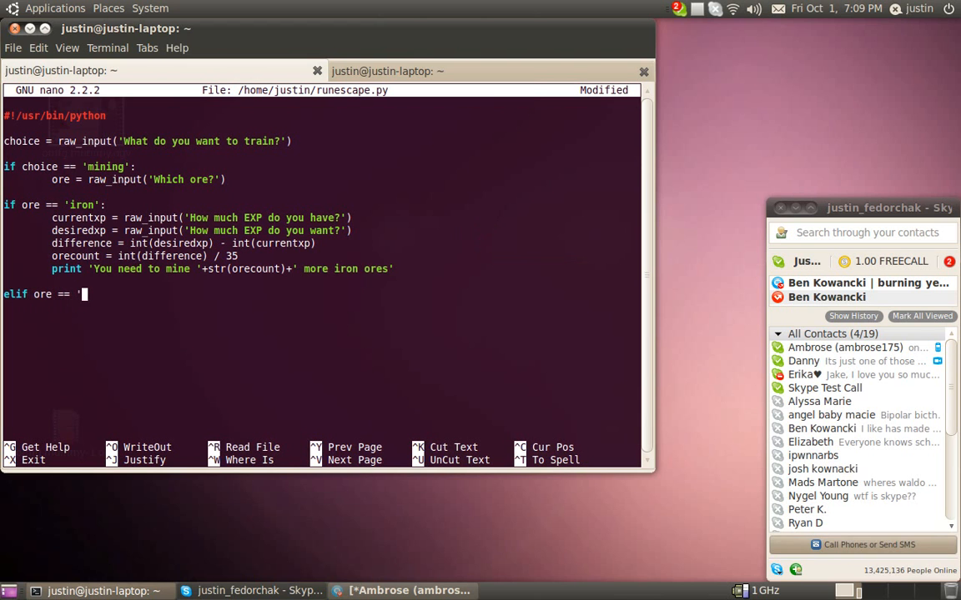
text(coal':)
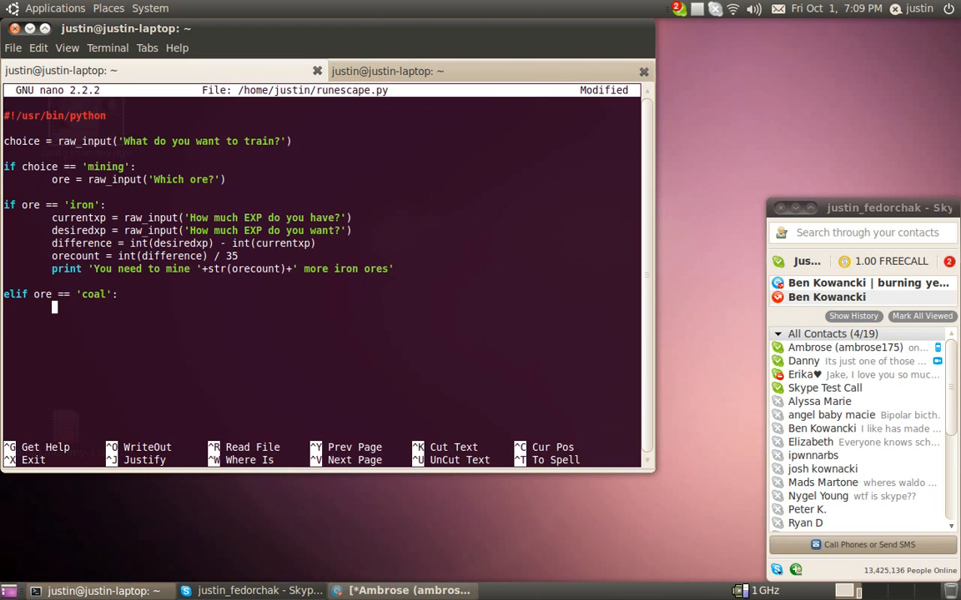
Start a mistyped currentxp line under coal and remove it, leaving the branch empty
text(current xp)
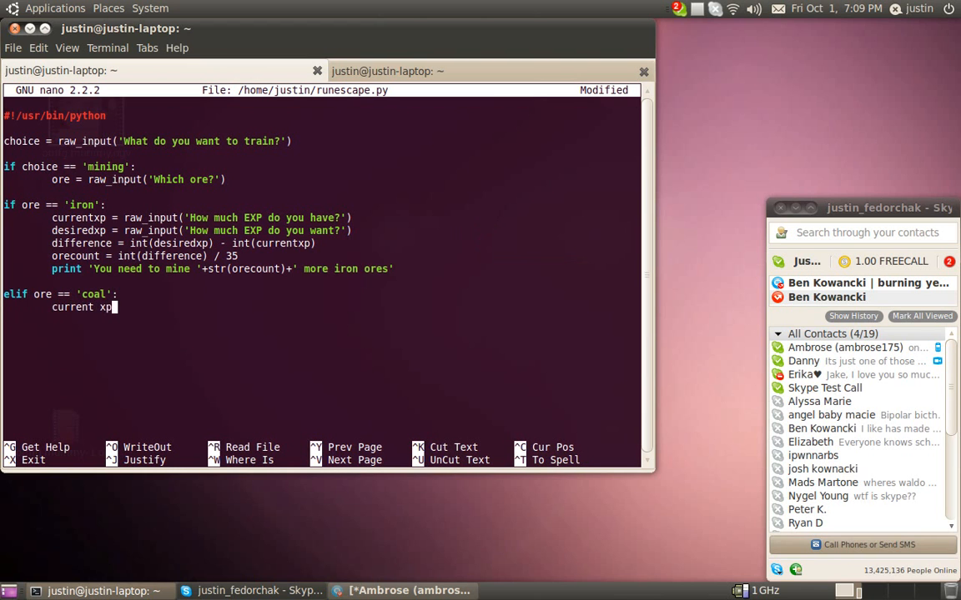
text(- arqofdwtf)
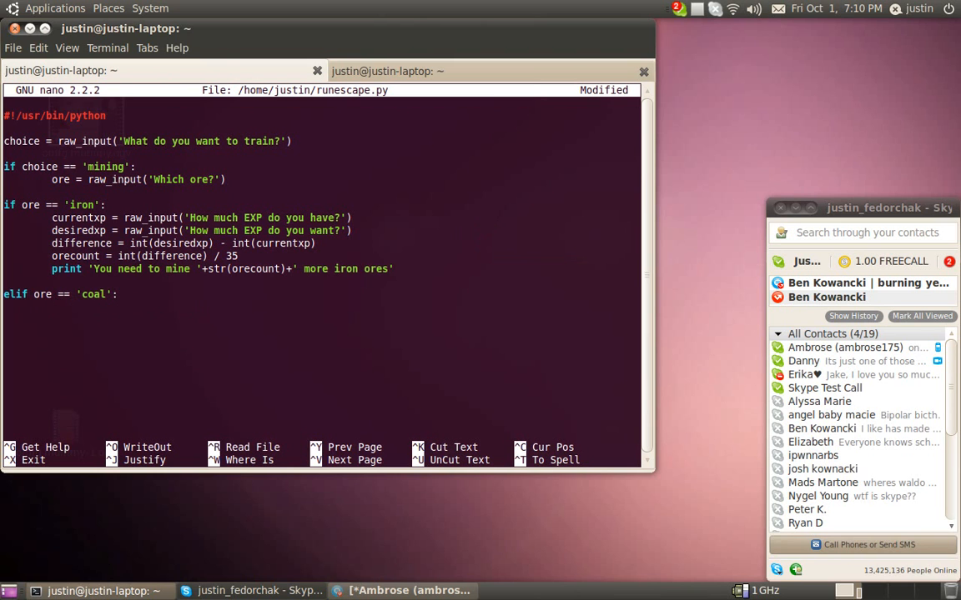
key(Return)
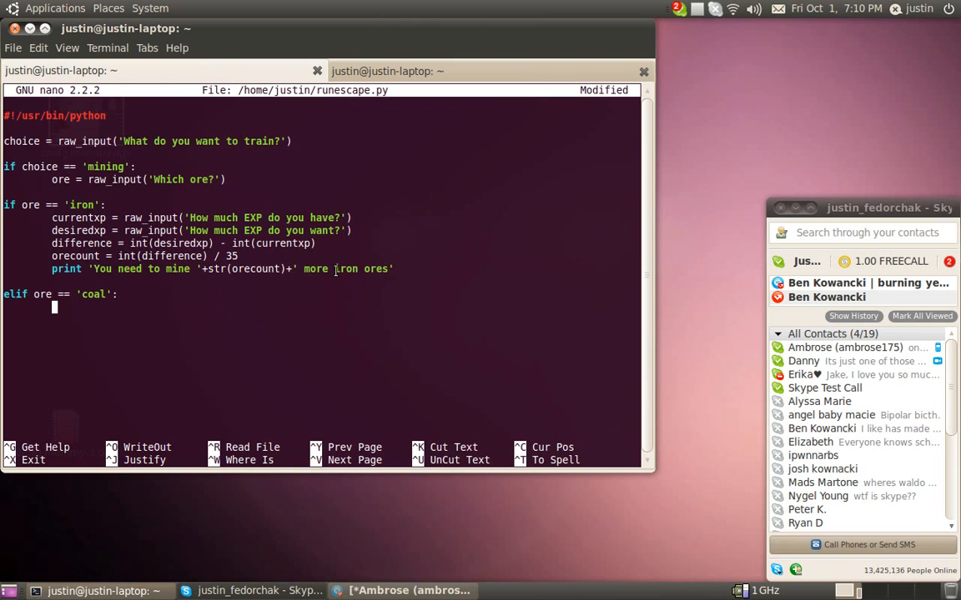
double_click(345, 268)
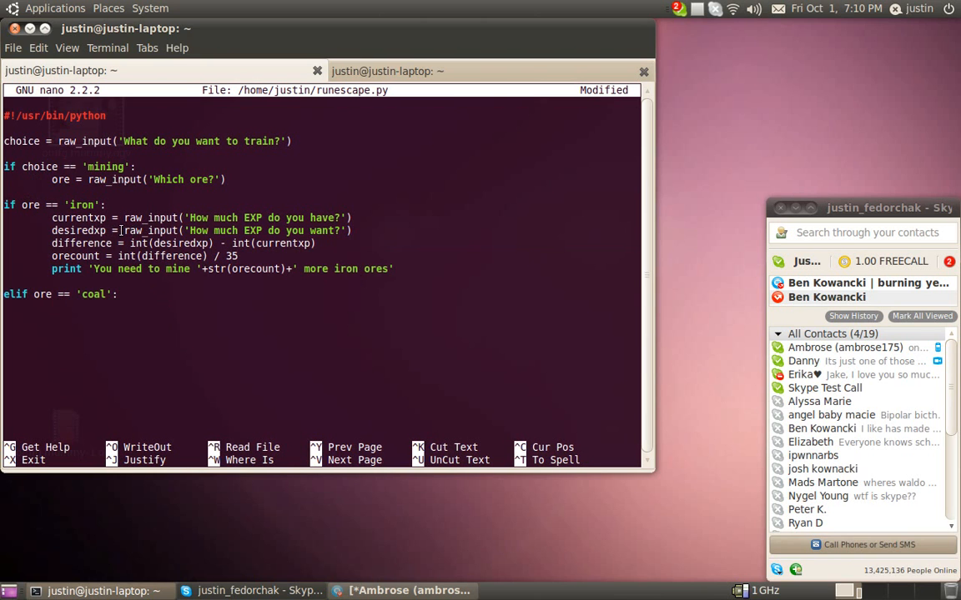
key(Return)
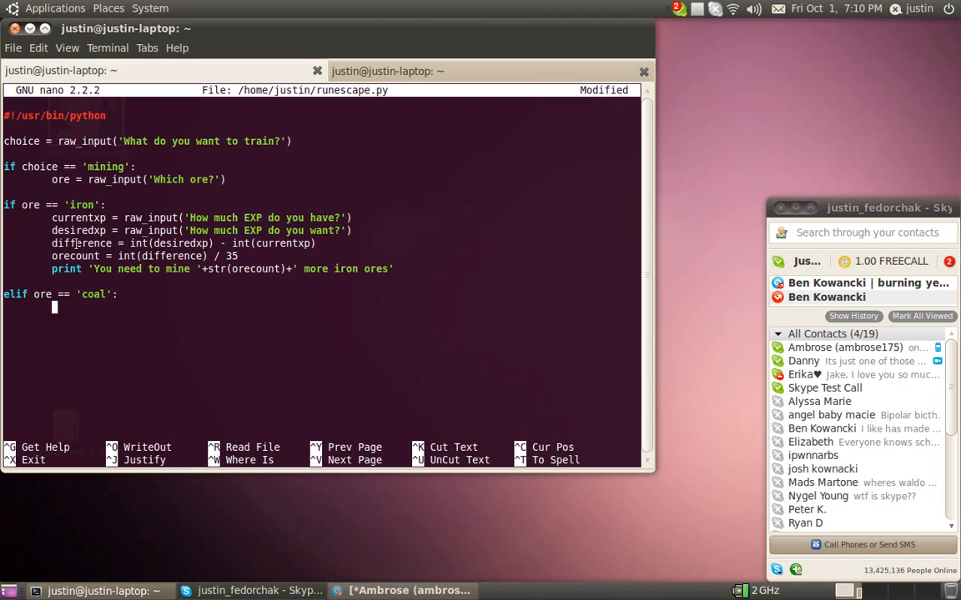